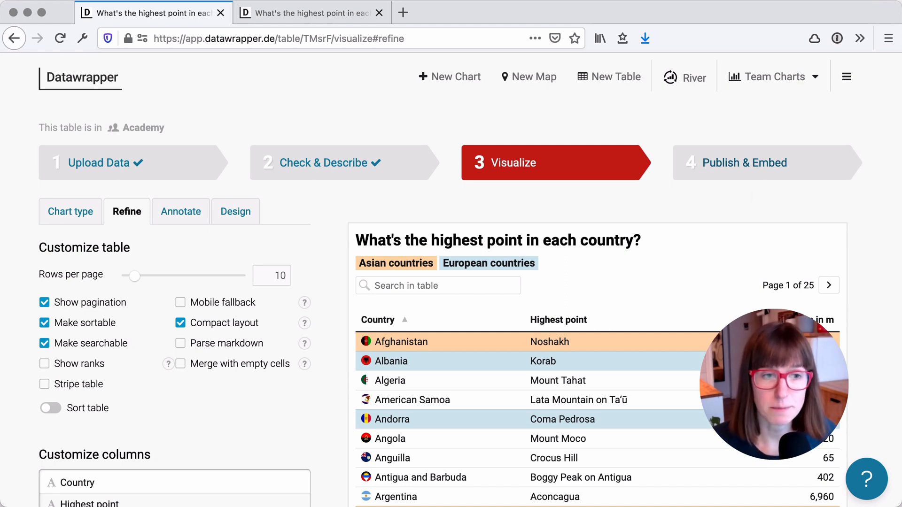
pyautogui.moveTo(349, 113)
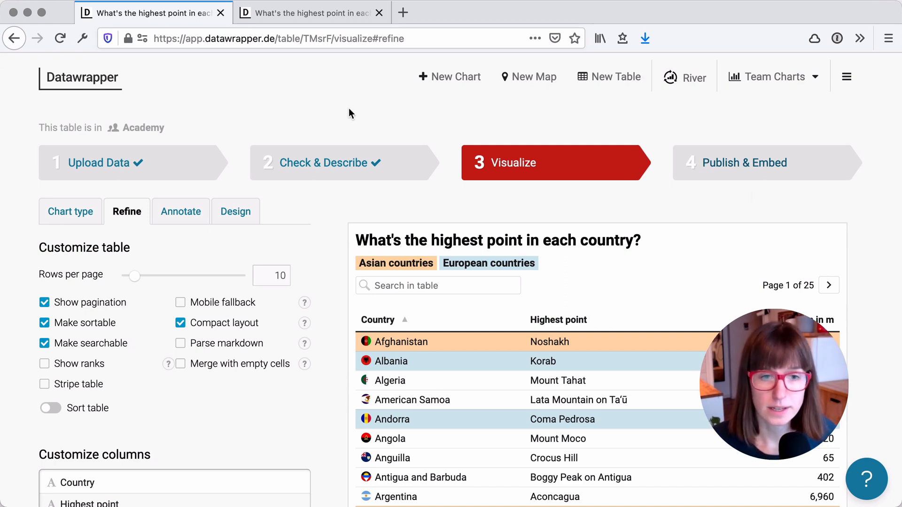
# - Page through the copied table, search 'german', clear the search and scroll down
pyautogui.scroll(-3)
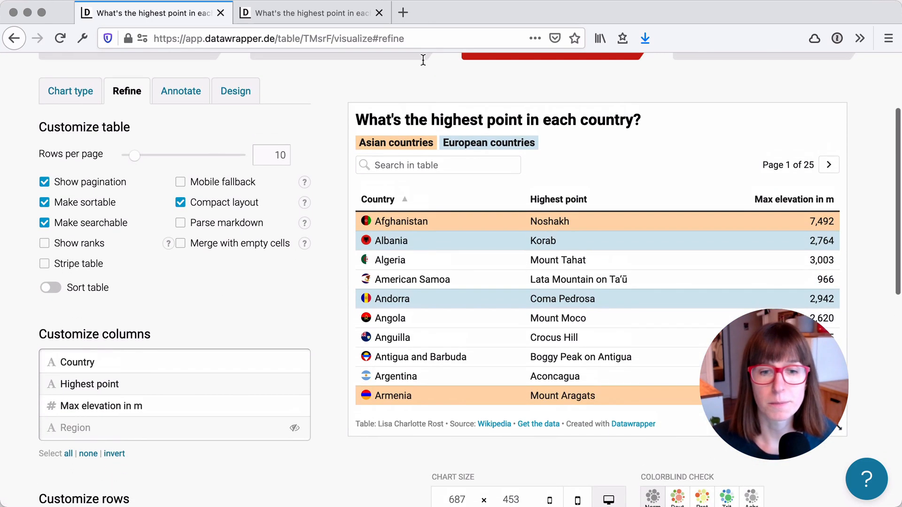
pyautogui.moveTo(686, 153)
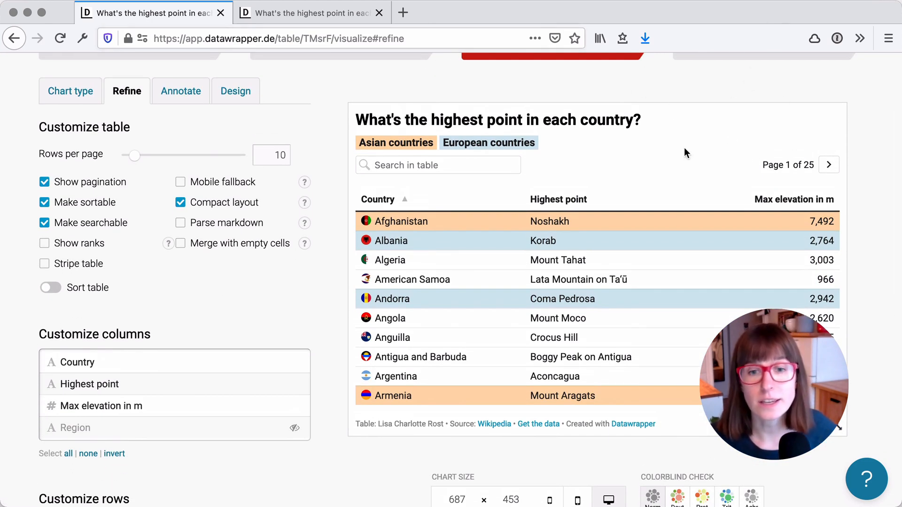
pyautogui.moveTo(804, 216)
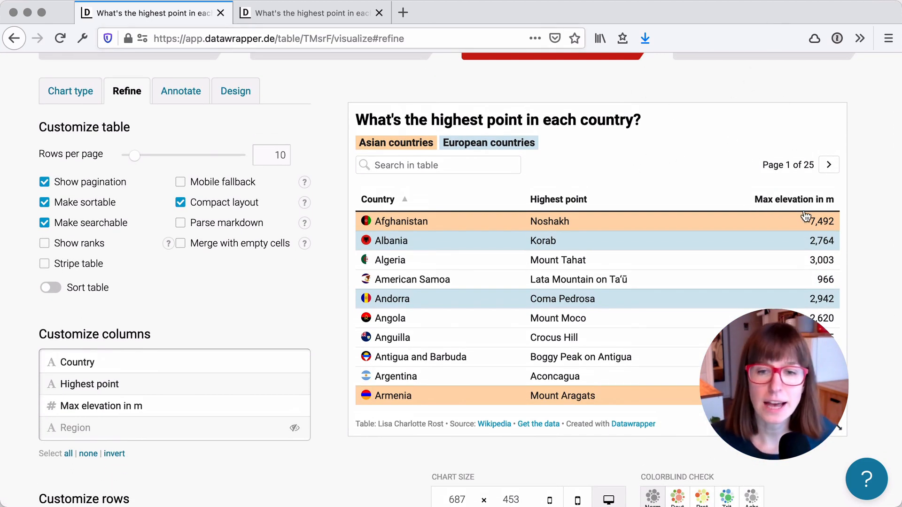
pyautogui.moveTo(689, 226)
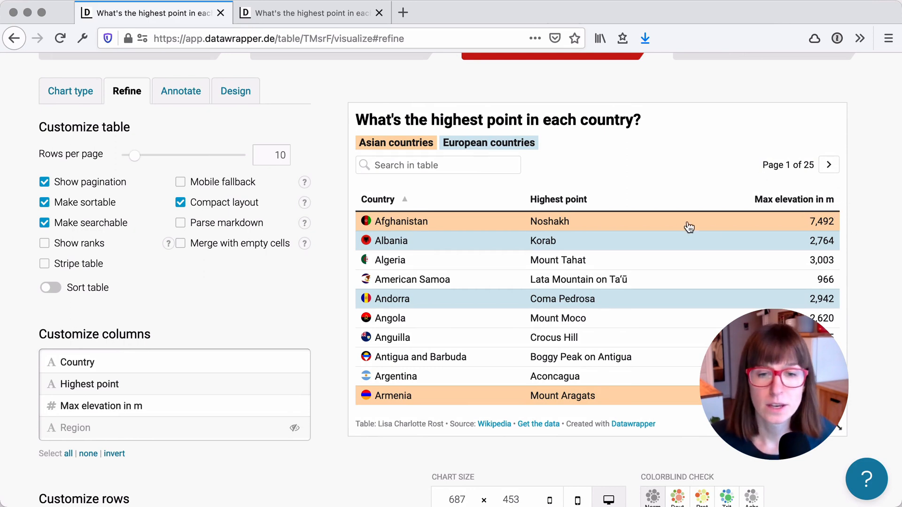
pyautogui.click(829, 165)
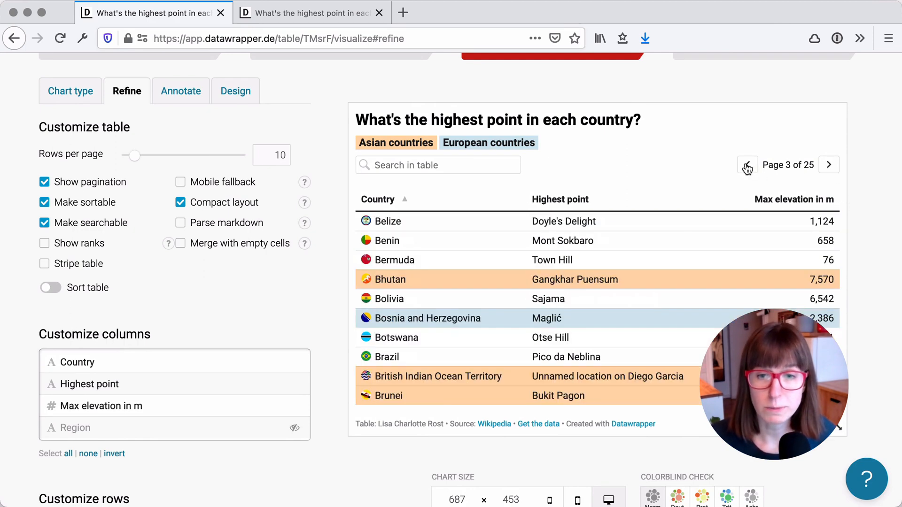
pyautogui.click(747, 165)
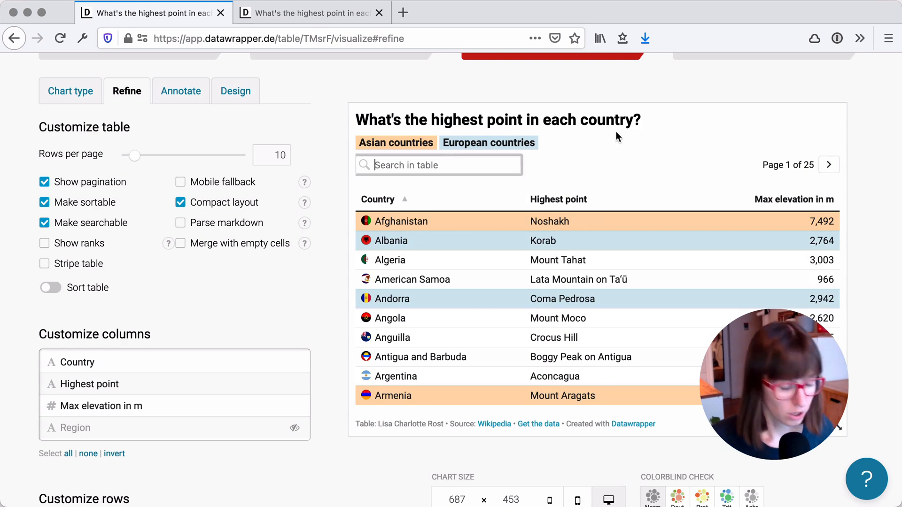
pyautogui.write('german')
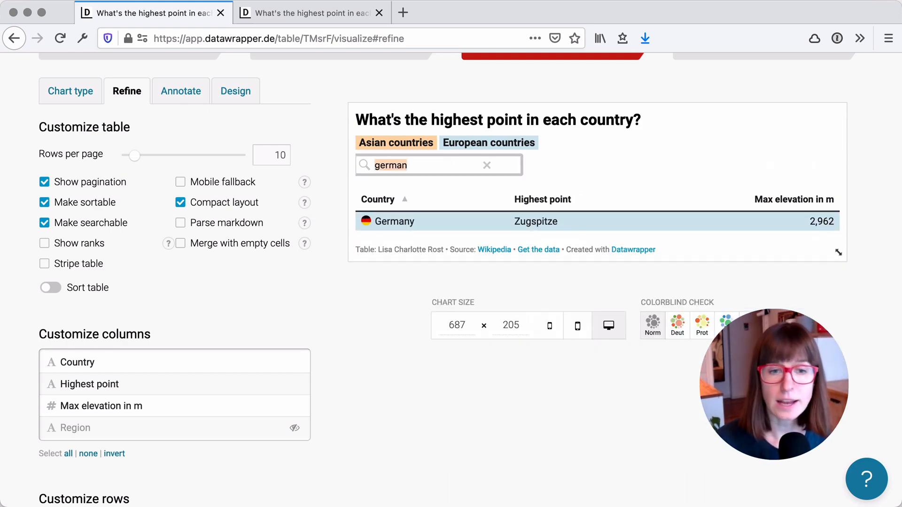
pyautogui.click(486, 165)
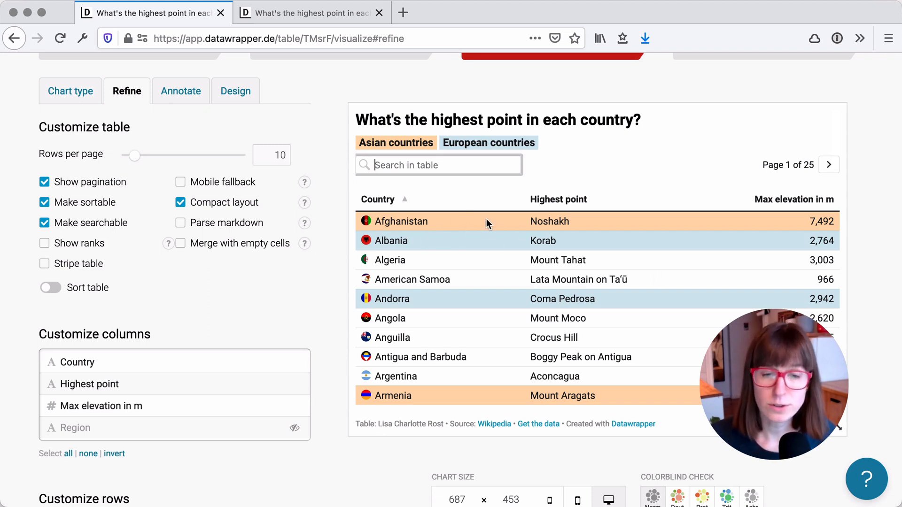
pyautogui.moveTo(582, 166)
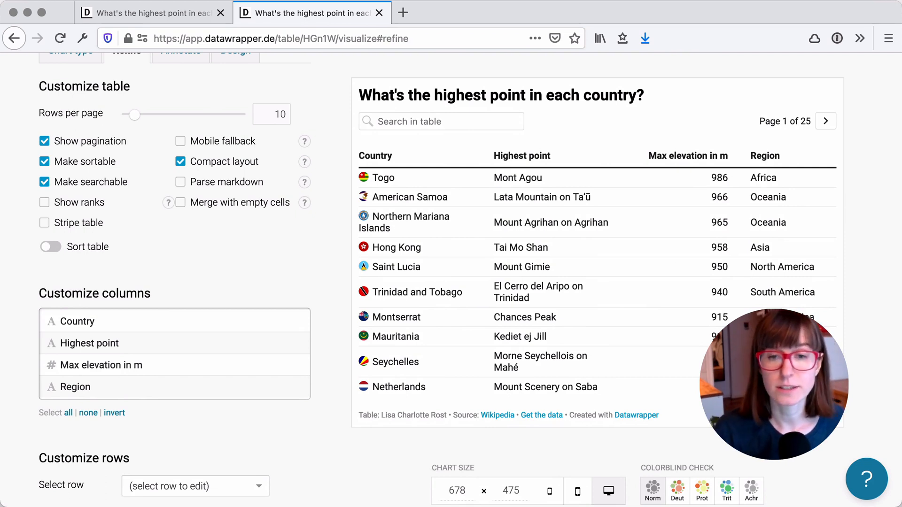
pyautogui.scroll(-3)
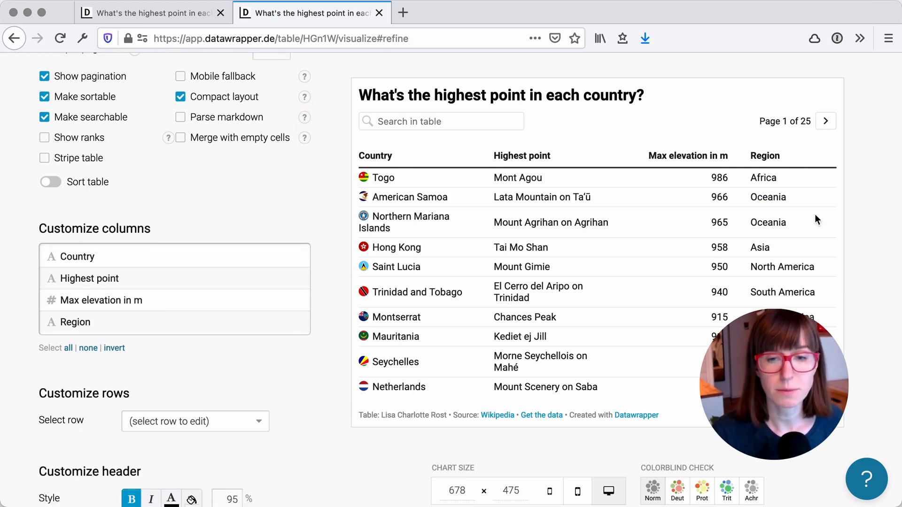
pyautogui.moveTo(817, 174)
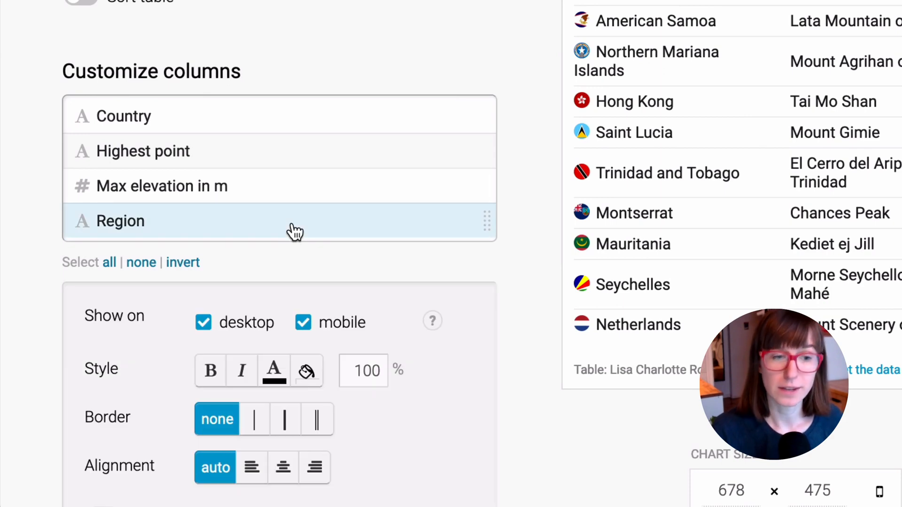
# - Switch on 'Color cells based on categories' and open the colour-source column selector
pyautogui.scroll(-3)
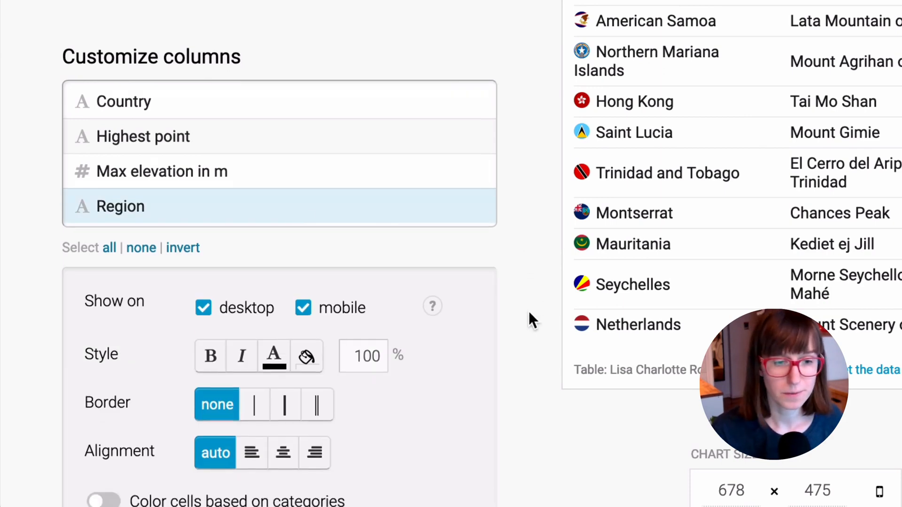
pyautogui.scroll(-3)
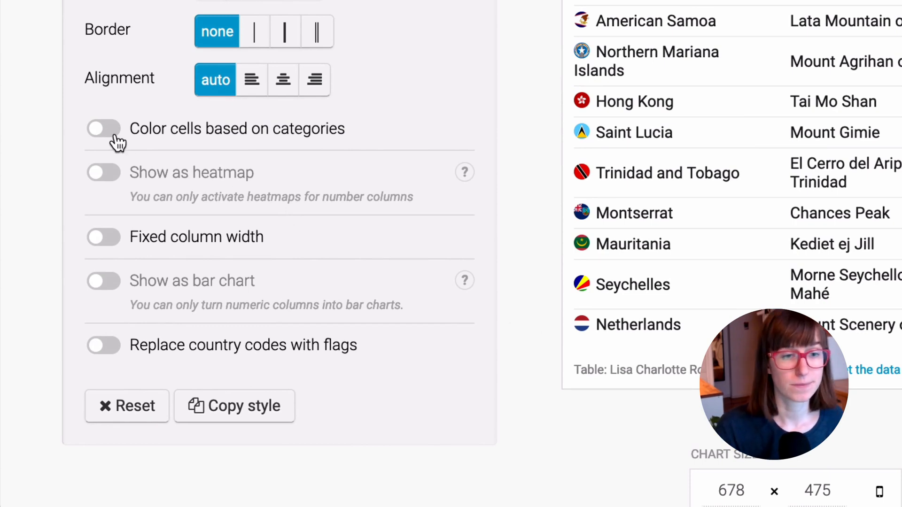
pyautogui.click(103, 128)
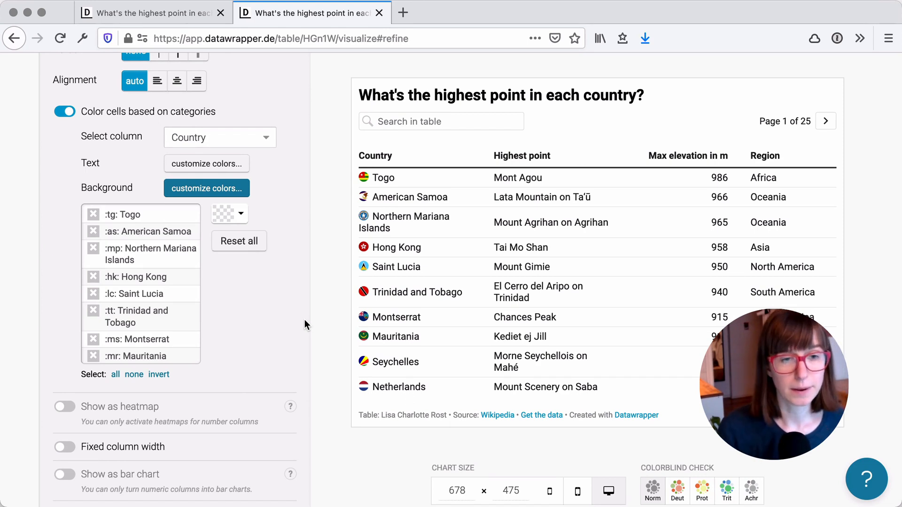
pyautogui.click(220, 136)
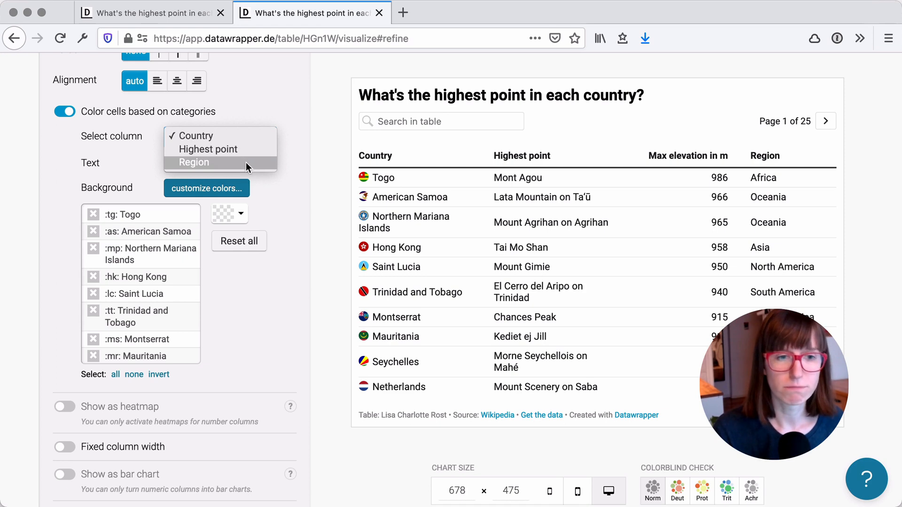
# - Key the category cell colouring to the Region column
pyautogui.click(195, 162)
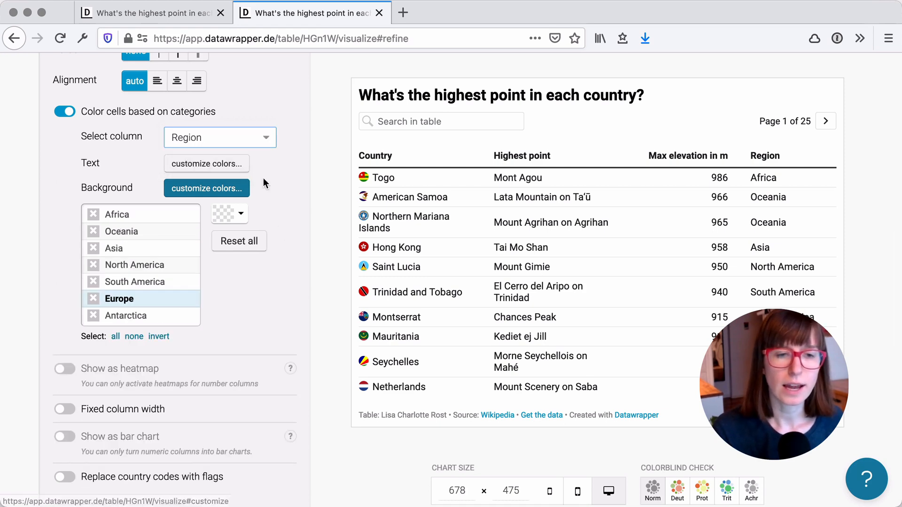
pyautogui.click(206, 163)
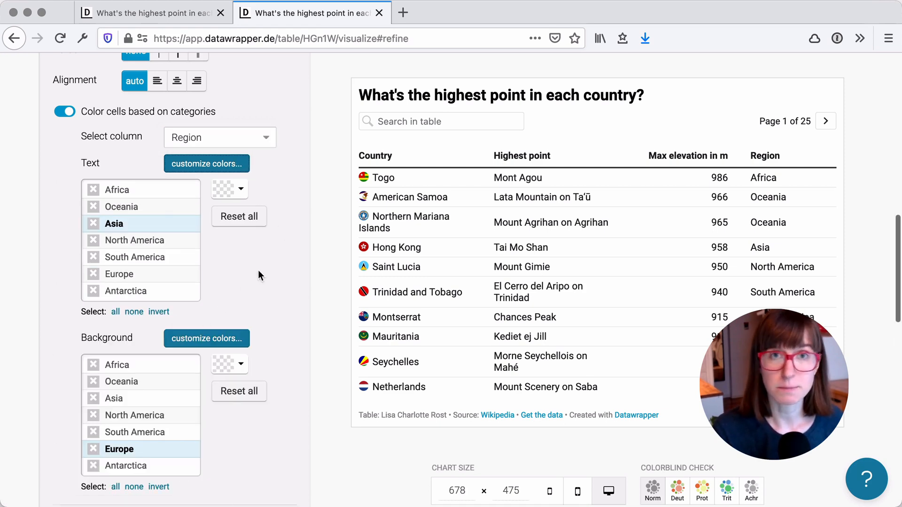
pyautogui.scroll(-3)
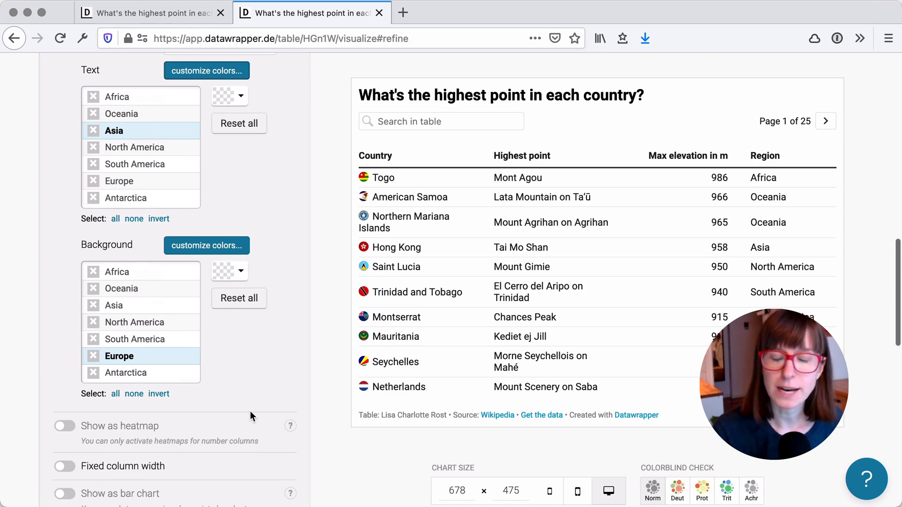
pyautogui.scroll(3)
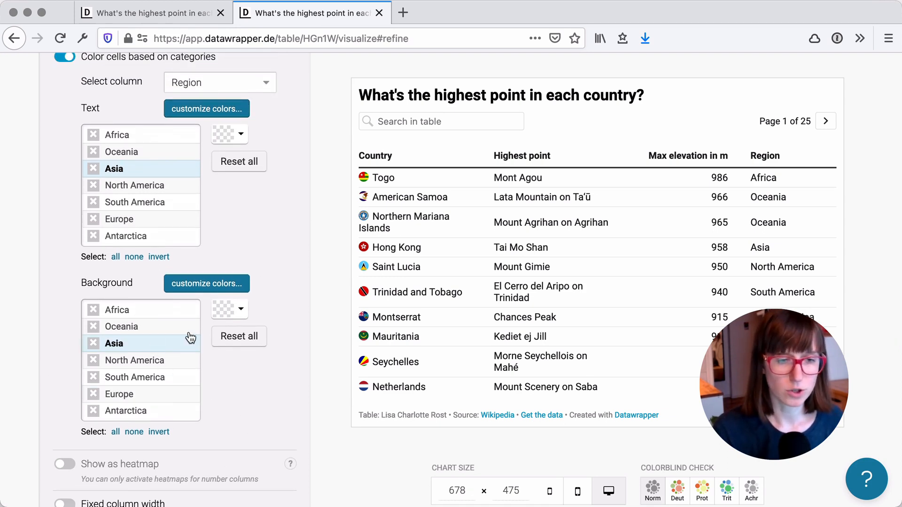
pyautogui.moveTo(331, 260)
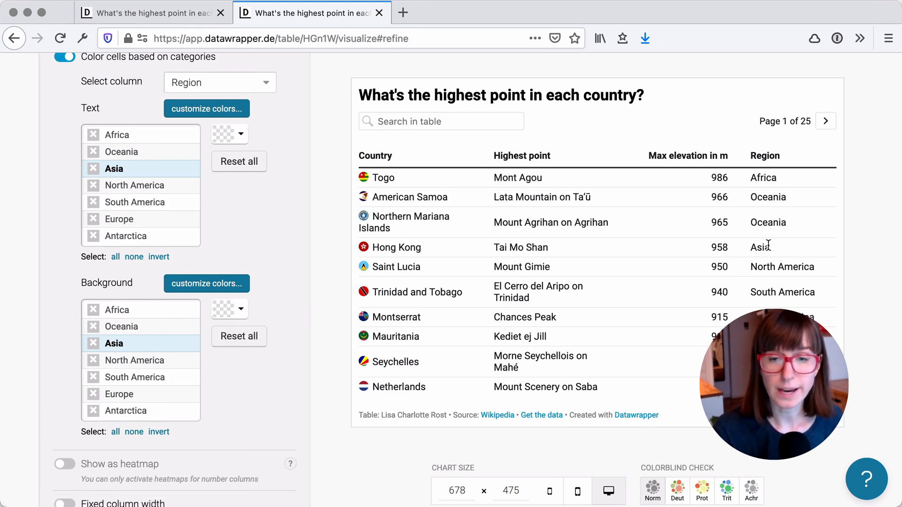
# - Give Asia cells a pale orange background and page through the preview
pyautogui.click(228, 310)
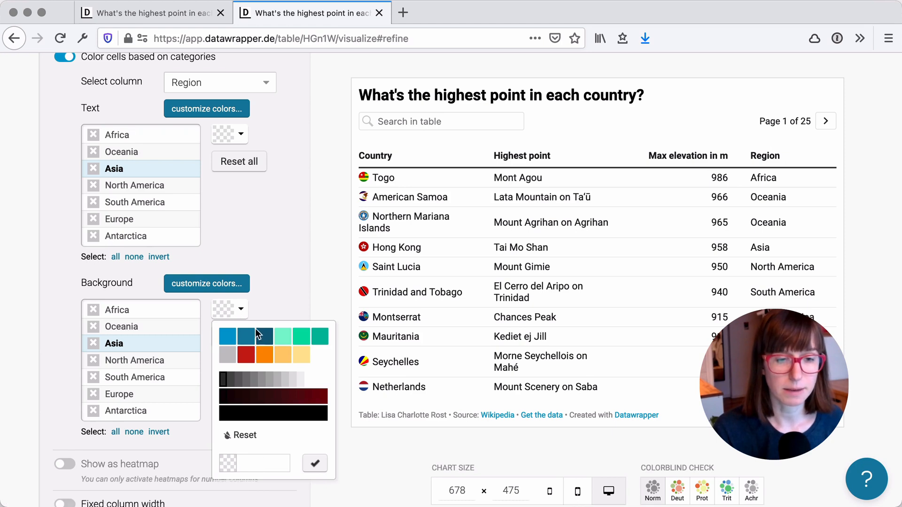
pyautogui.click(244, 355)
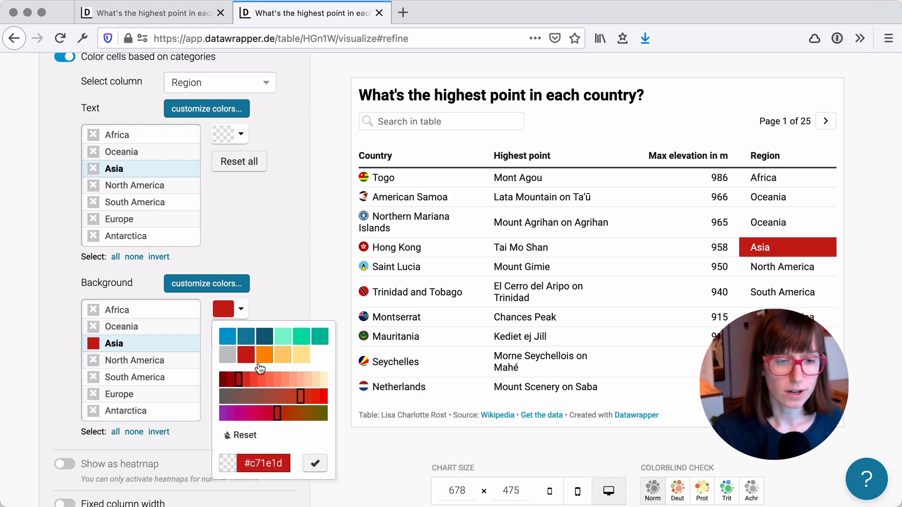
pyautogui.click(281, 380)
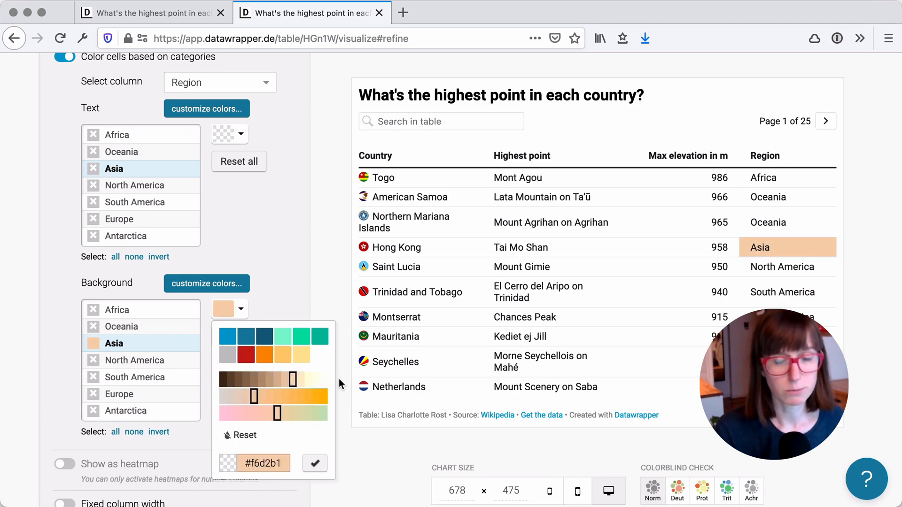
pyautogui.click(315, 463)
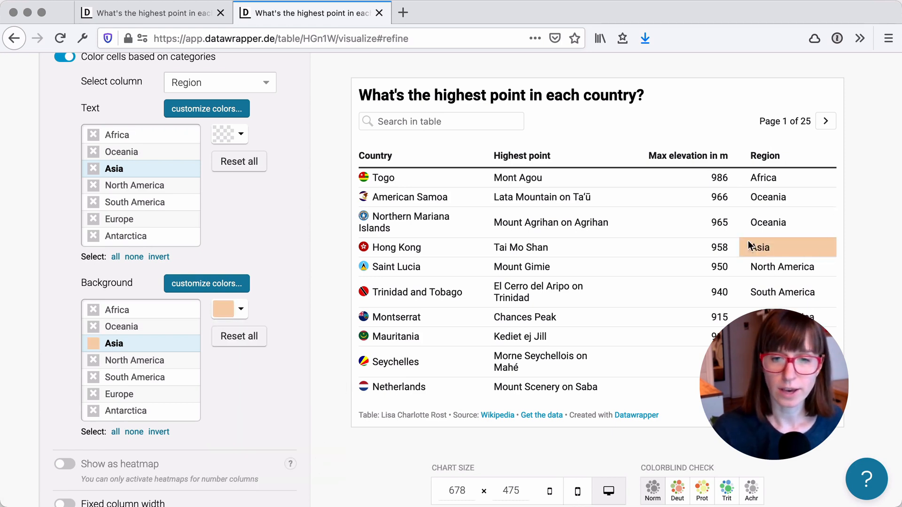
pyautogui.click(825, 121)
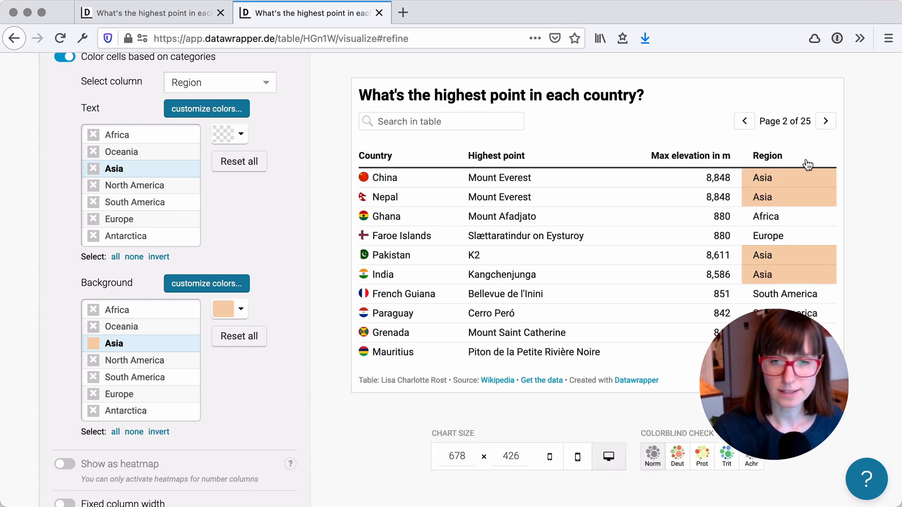
pyautogui.click(825, 121)
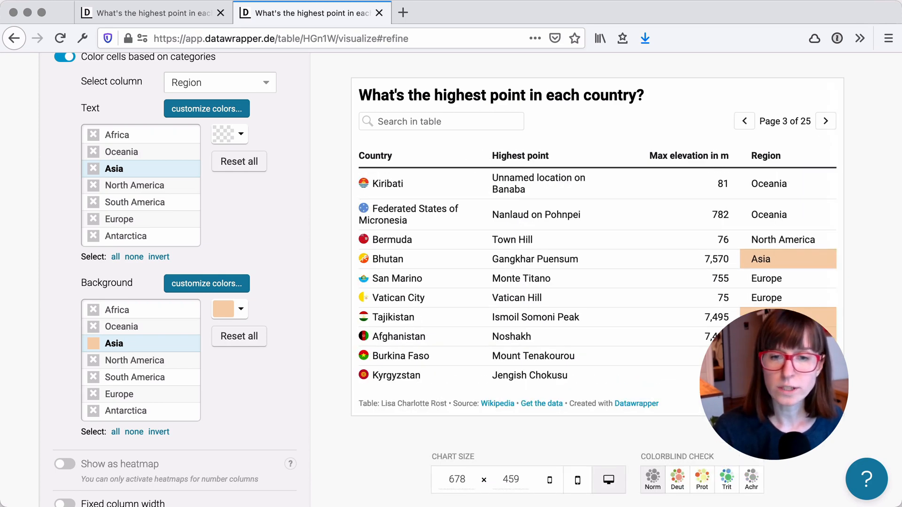
pyautogui.moveTo(792, 302)
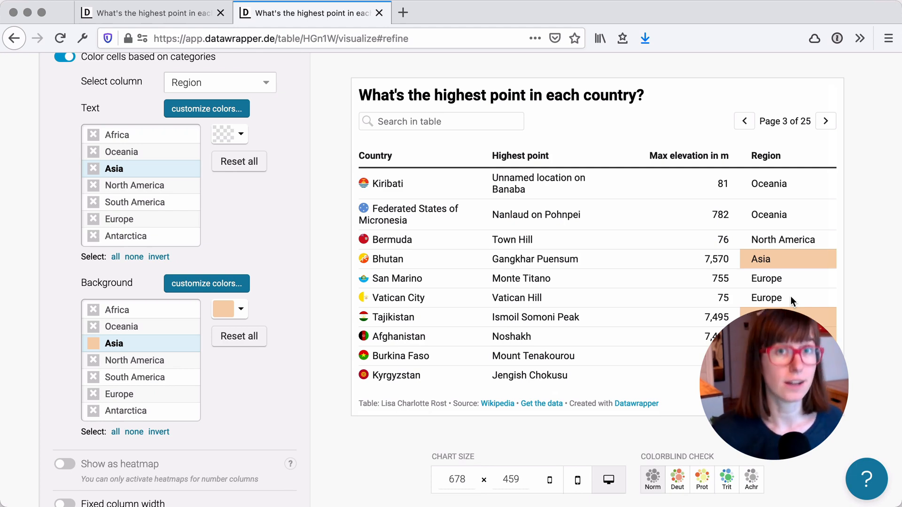
pyautogui.moveTo(192, 382)
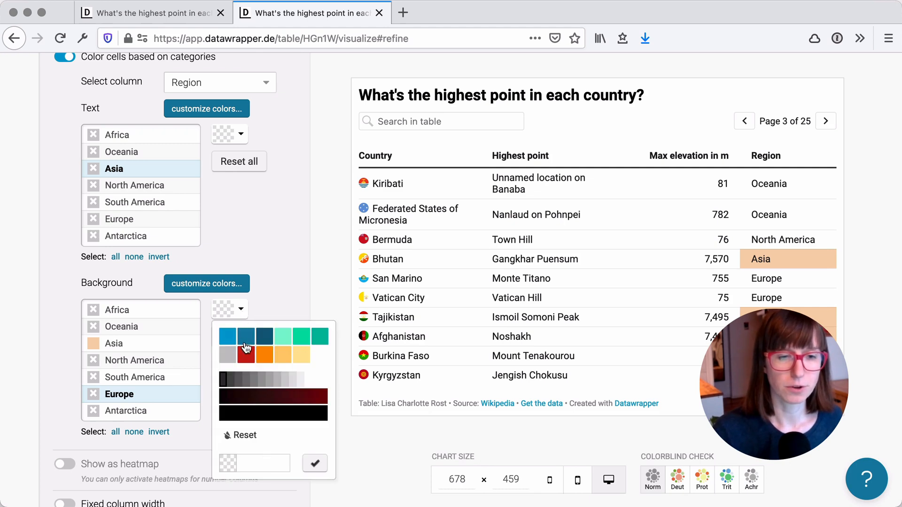
# - Apply light blue #addeec as the Europe cell background
pyautogui.click(242, 396)
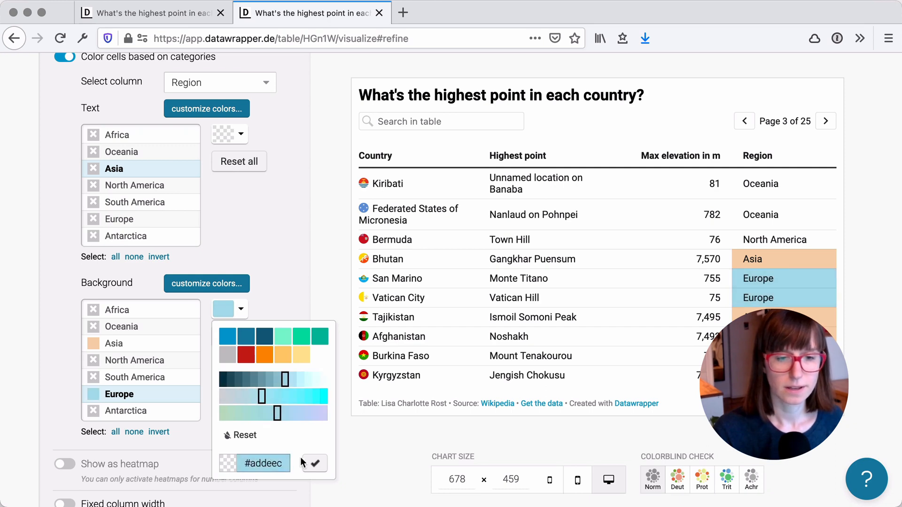
pyautogui.click(312, 464)
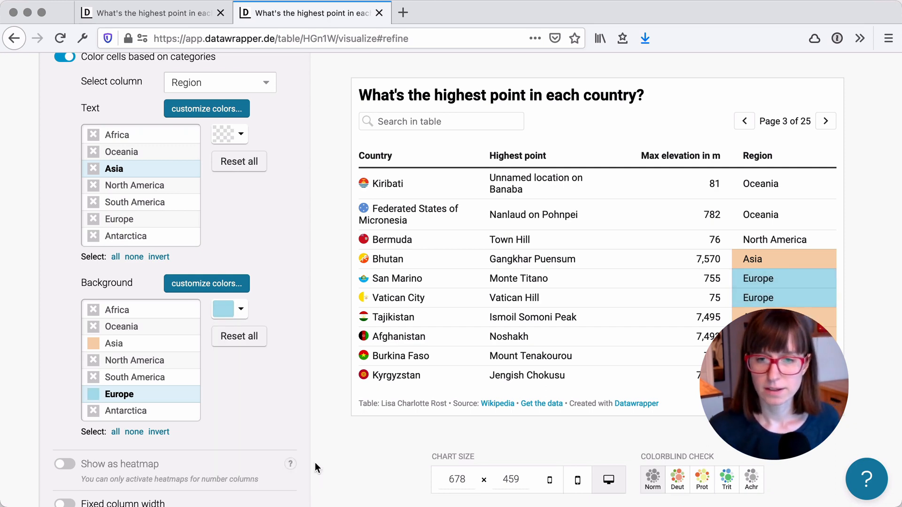
pyautogui.scroll(3)
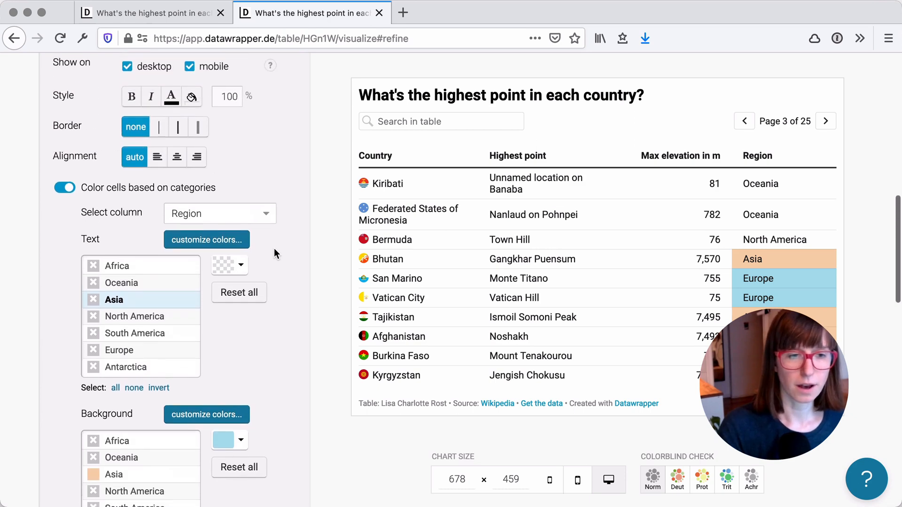
pyautogui.scroll(3)
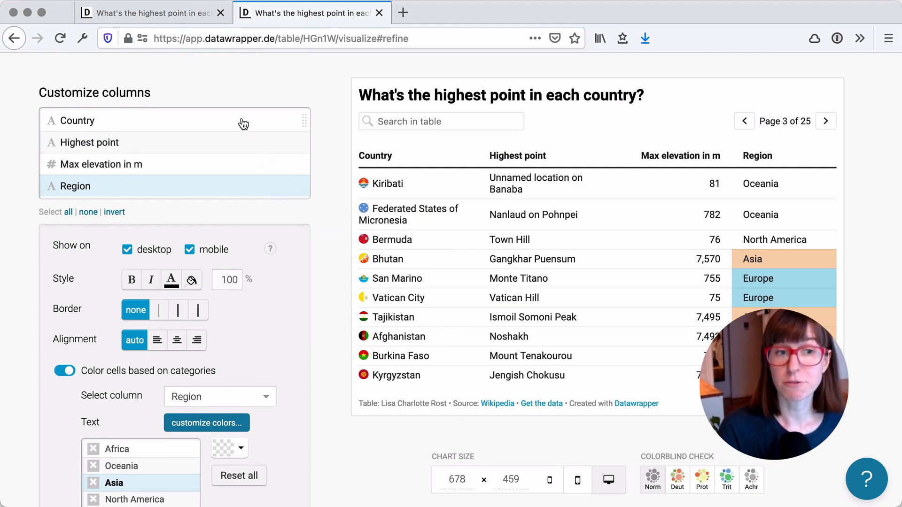
# - Select the Country column, enable category colouring and key it to Region
pyautogui.click(64, 371)
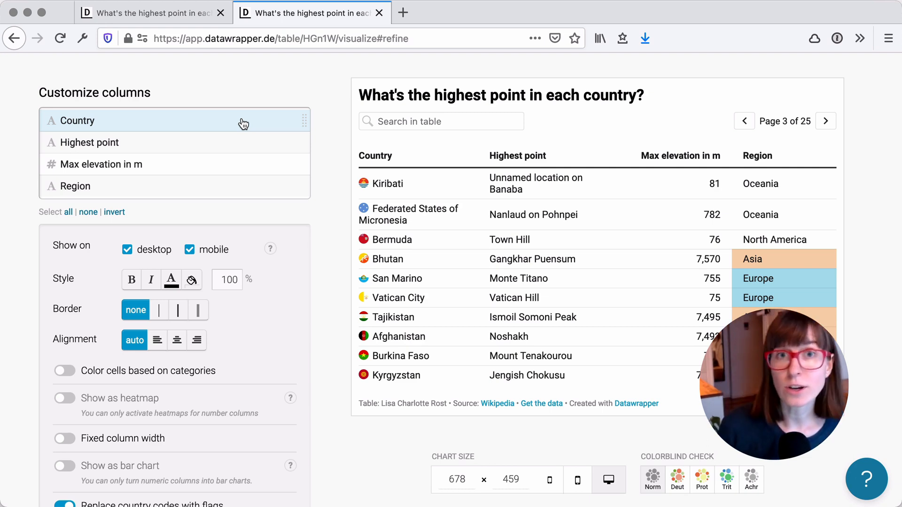
pyautogui.moveTo(750, 166)
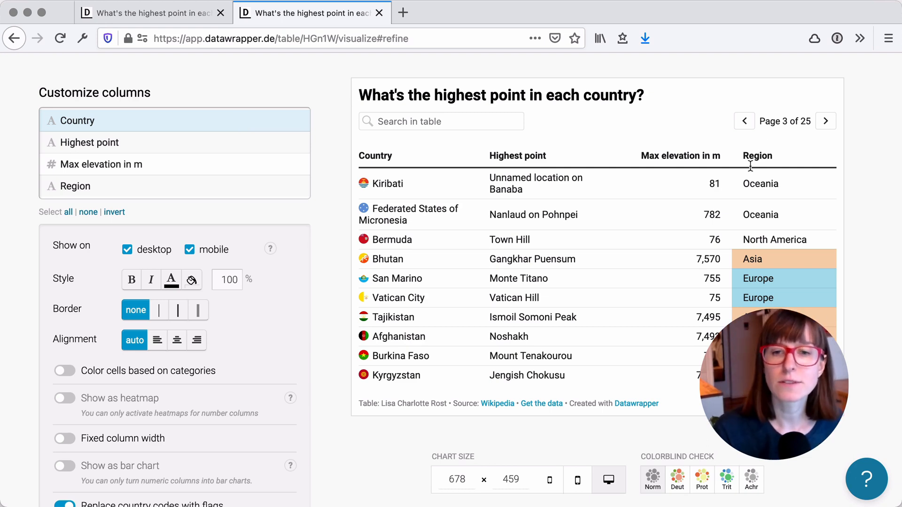
pyautogui.moveTo(282, 329)
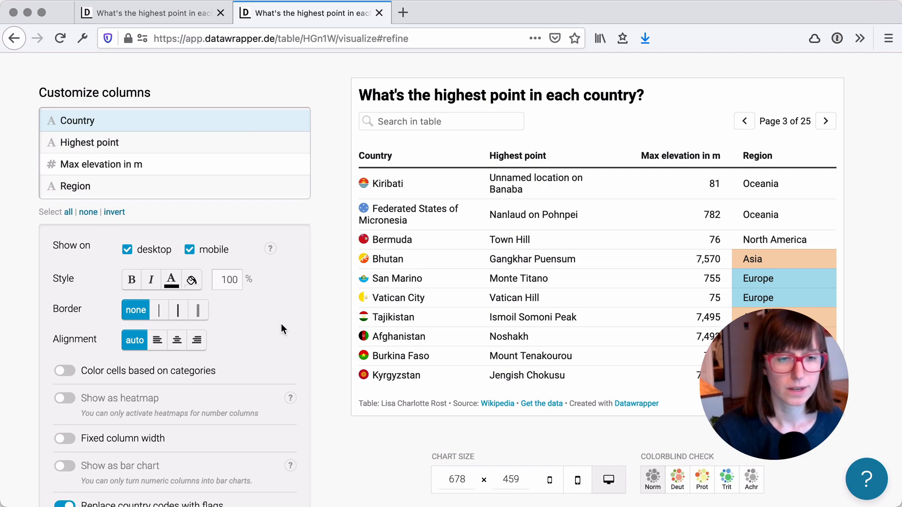
pyautogui.press('ctrl+plus')
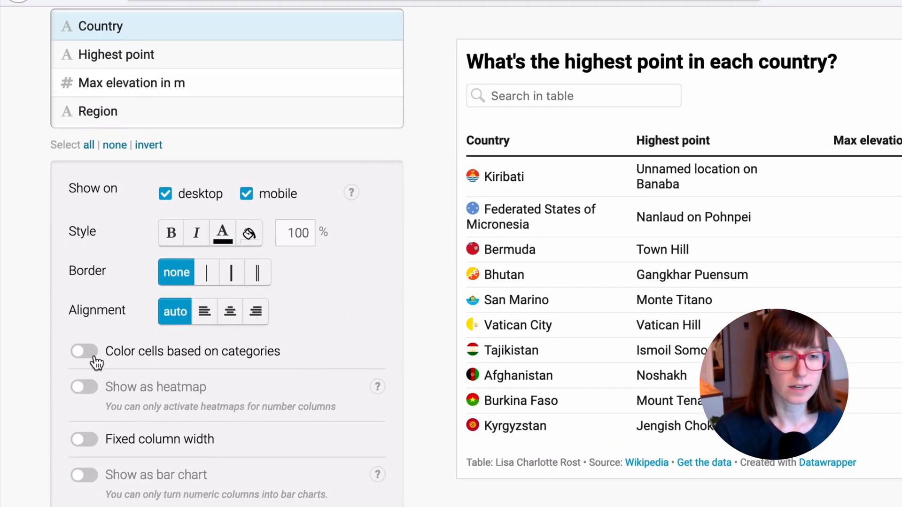
pyautogui.click(84, 351)
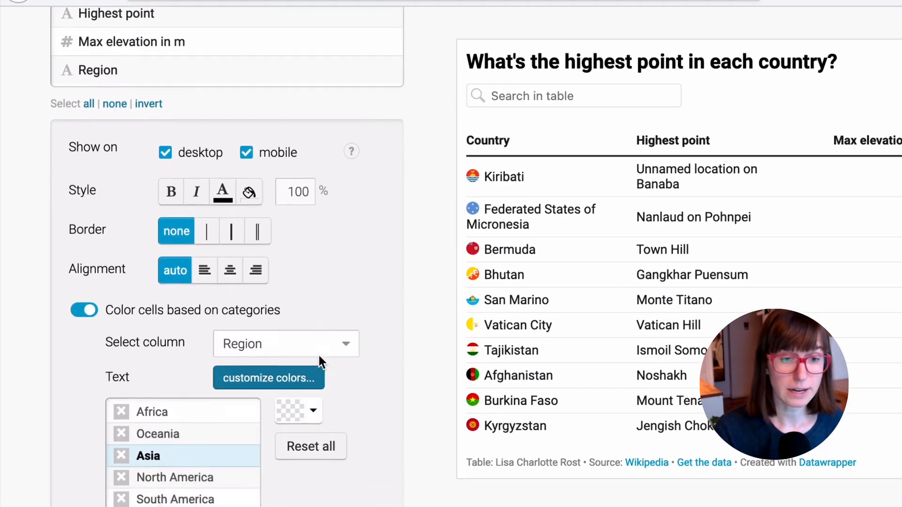
pyautogui.click(286, 343)
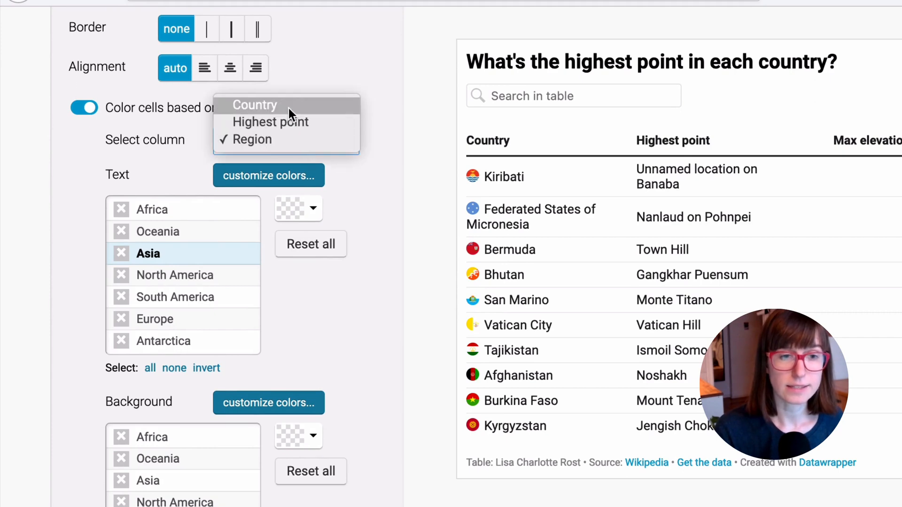
pyautogui.click(255, 105)
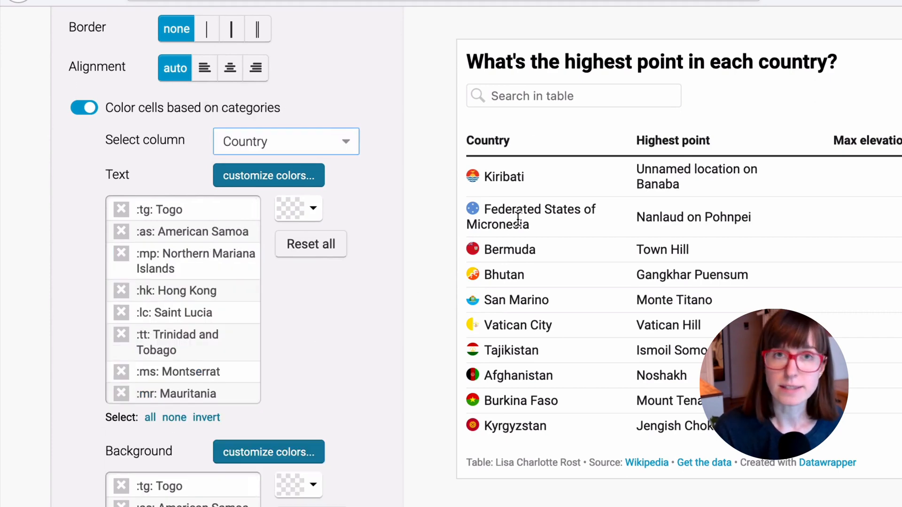
pyautogui.click(285, 141)
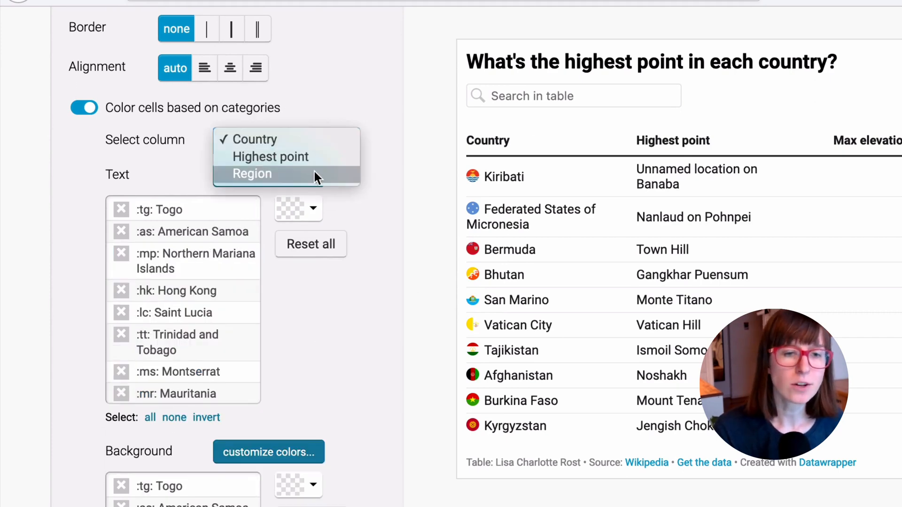
pyautogui.click(251, 173)
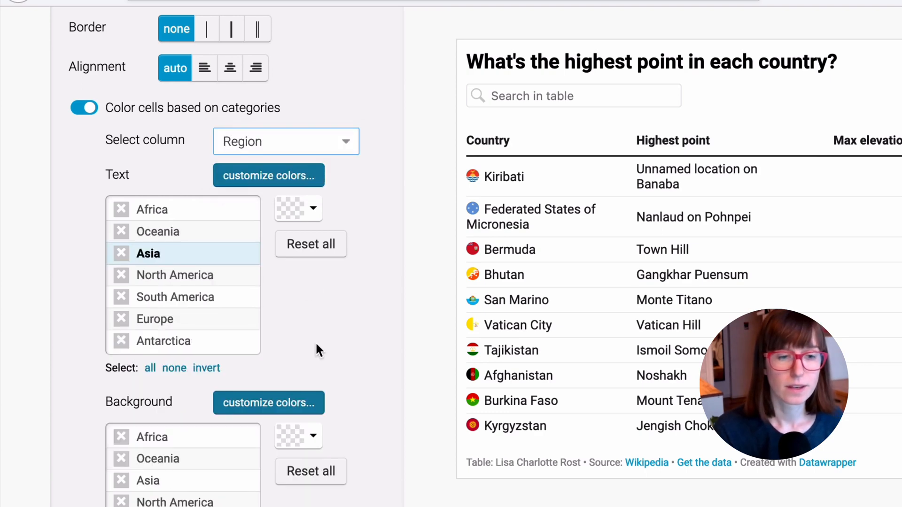
# - Give Asian countries' Country cells a light orange background
pyautogui.scroll(-3)
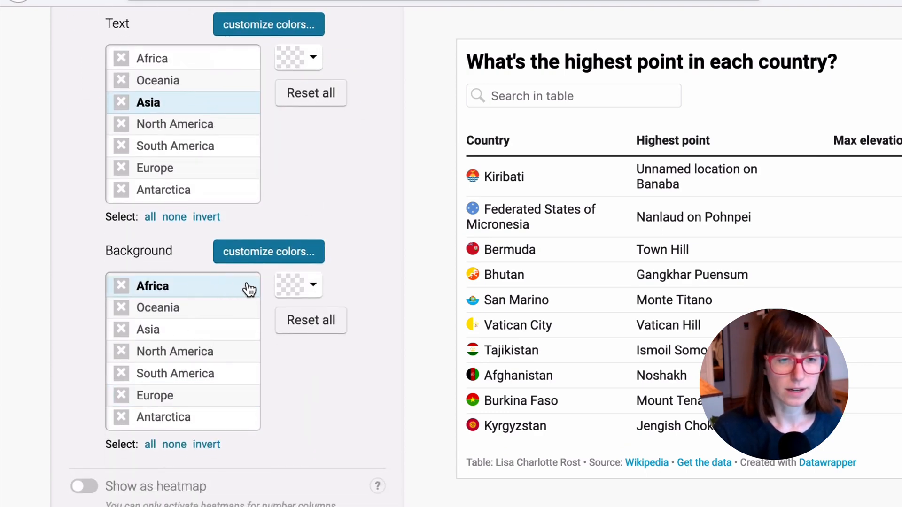
pyautogui.click(297, 286)
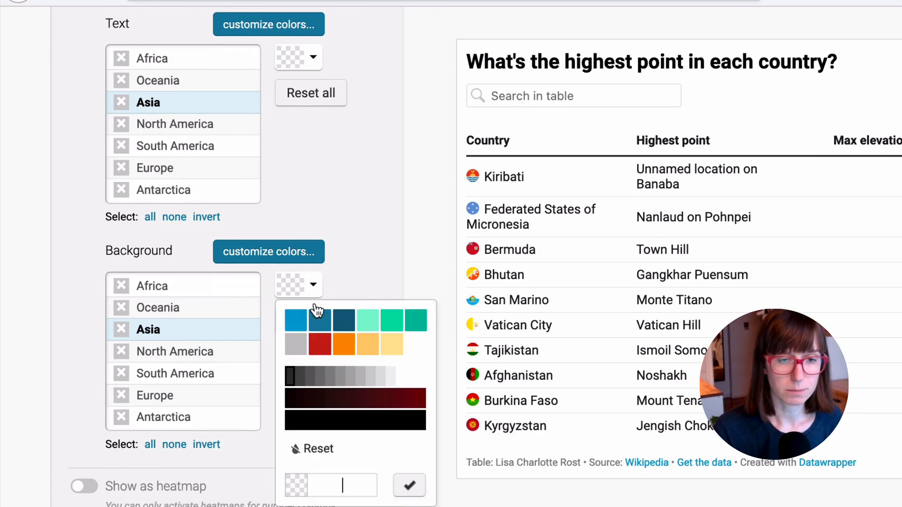
pyautogui.click(394, 373)
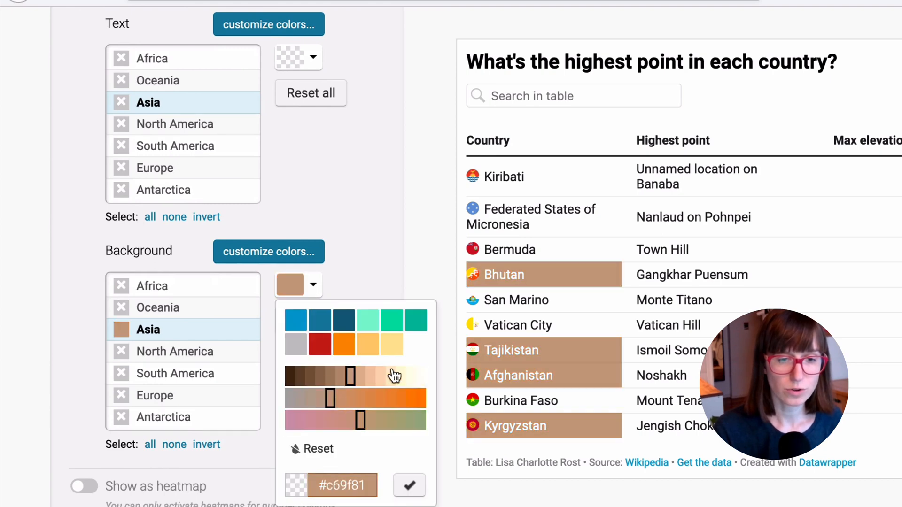
pyautogui.click(409, 485)
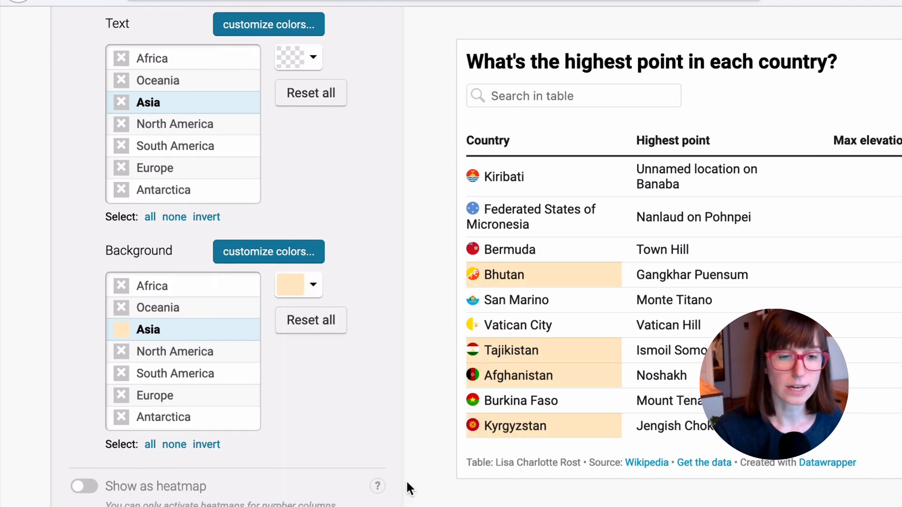
# - Give European countries' Country cells a light blue background
pyautogui.click(155, 395)
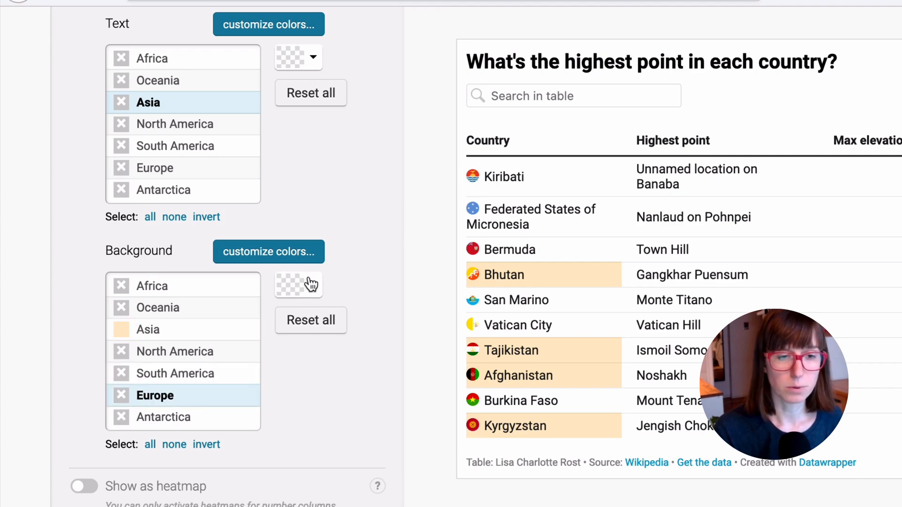
pyautogui.click(291, 285)
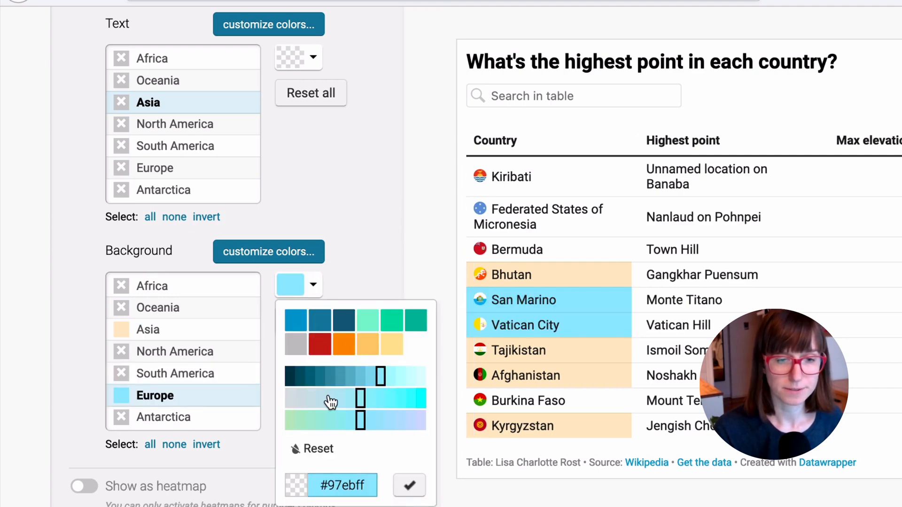
pyautogui.click(409, 485)
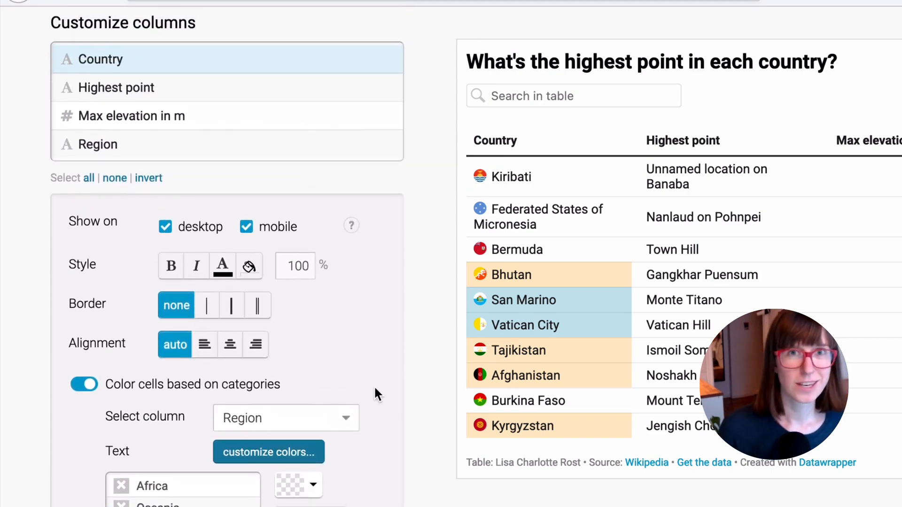
pyautogui.moveTo(340, 323)
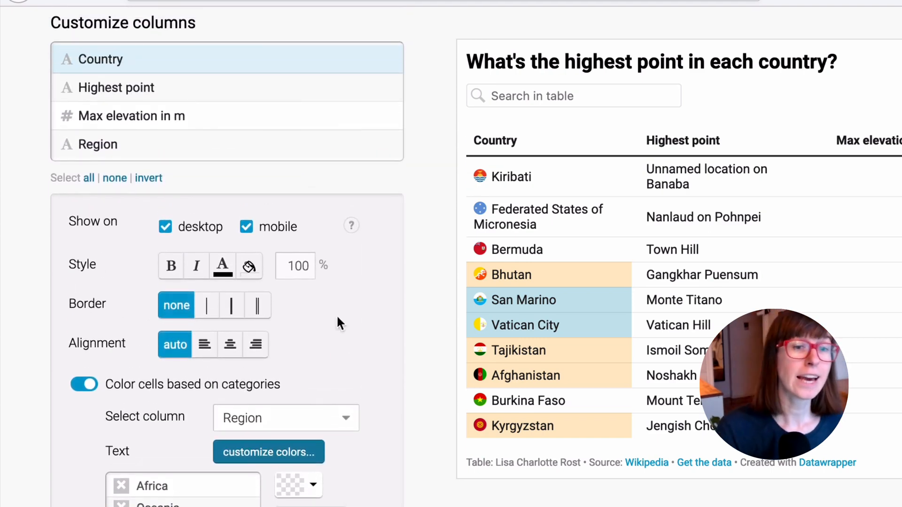
pyautogui.click(231, 144)
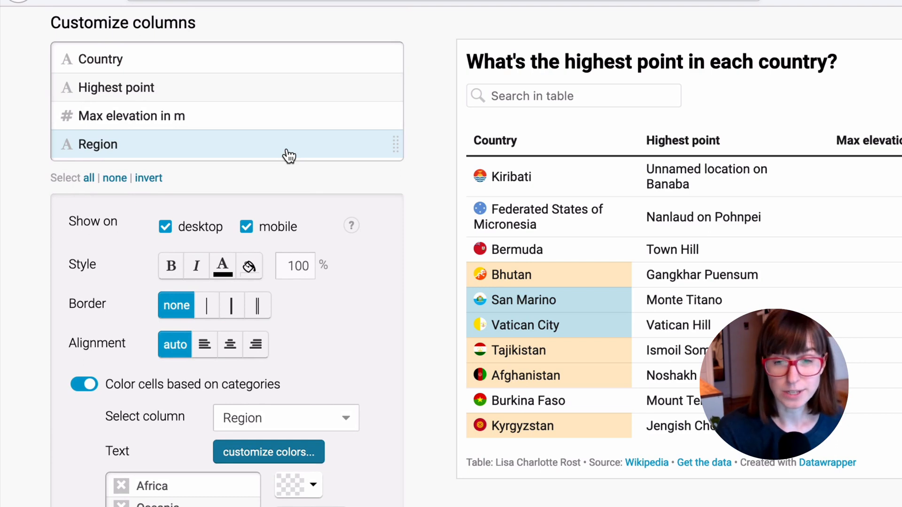
pyautogui.moveTo(206, 215)
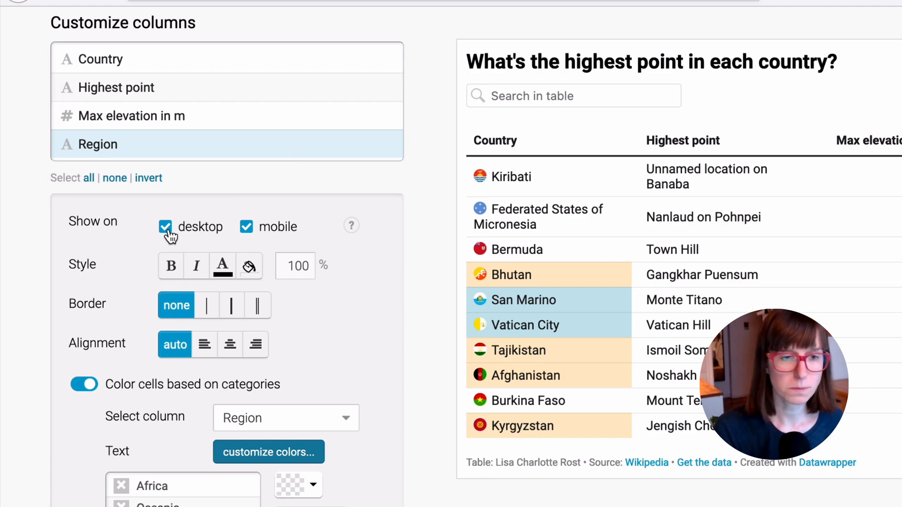
pyautogui.click(165, 226)
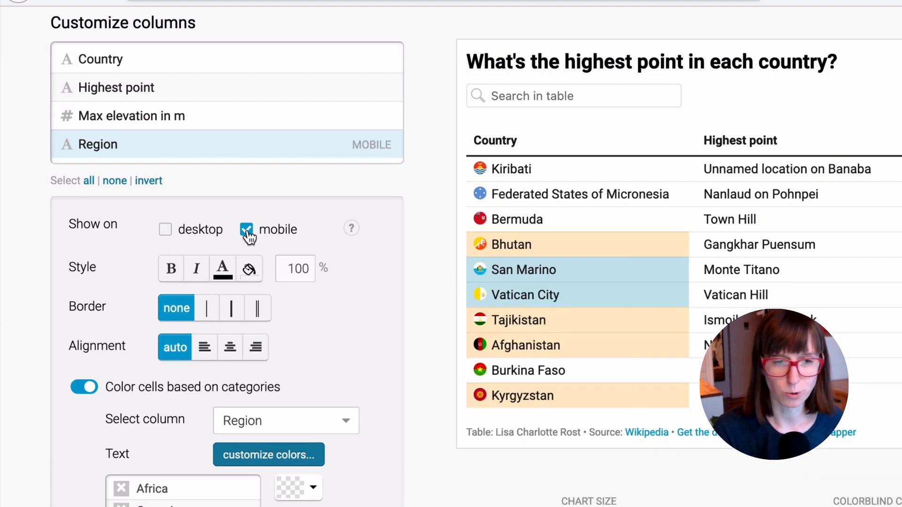
pyautogui.click(246, 230)
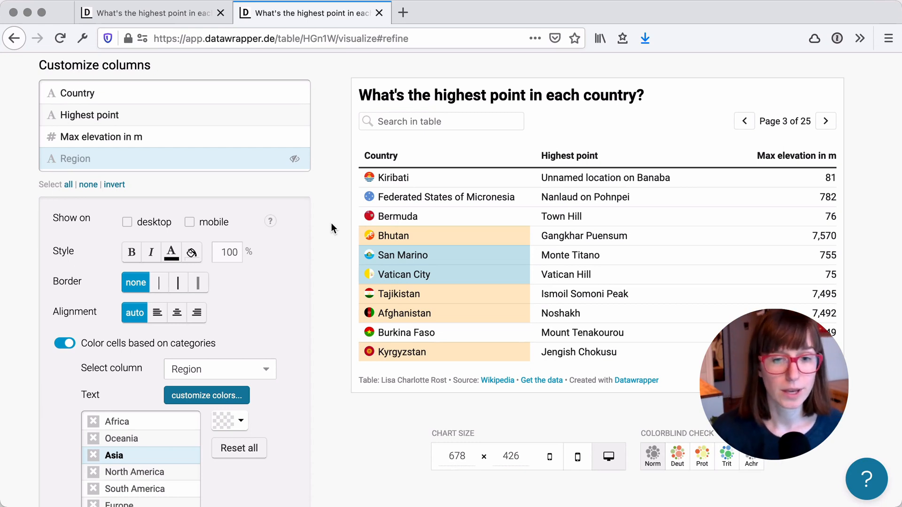
pyautogui.moveTo(530, 347)
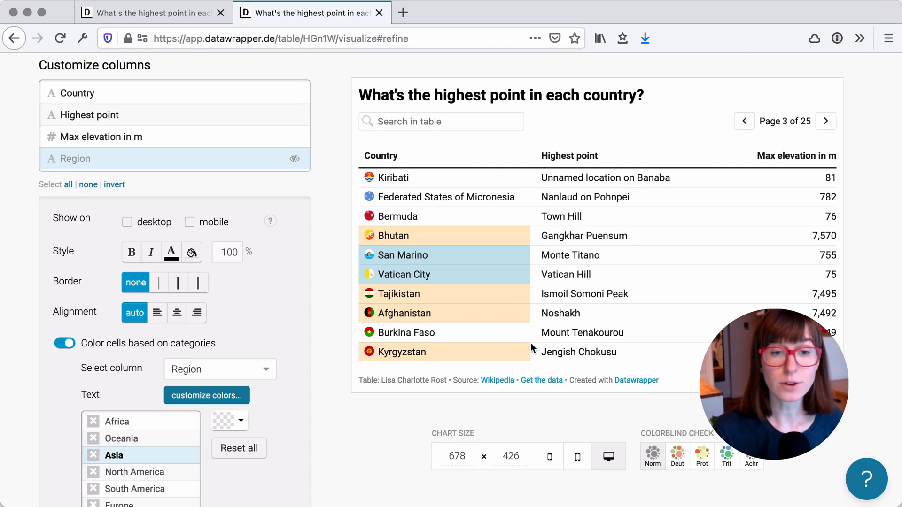
pyautogui.moveTo(541, 282)
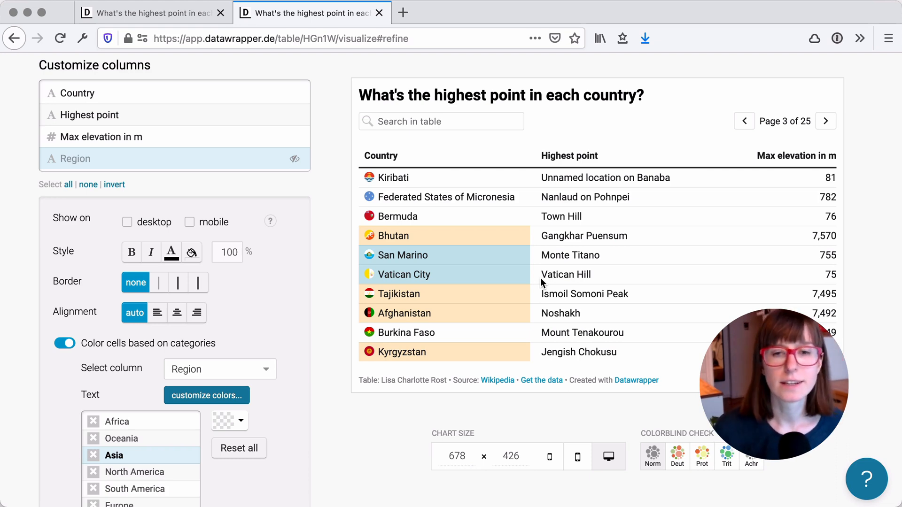
pyautogui.click(826, 120)
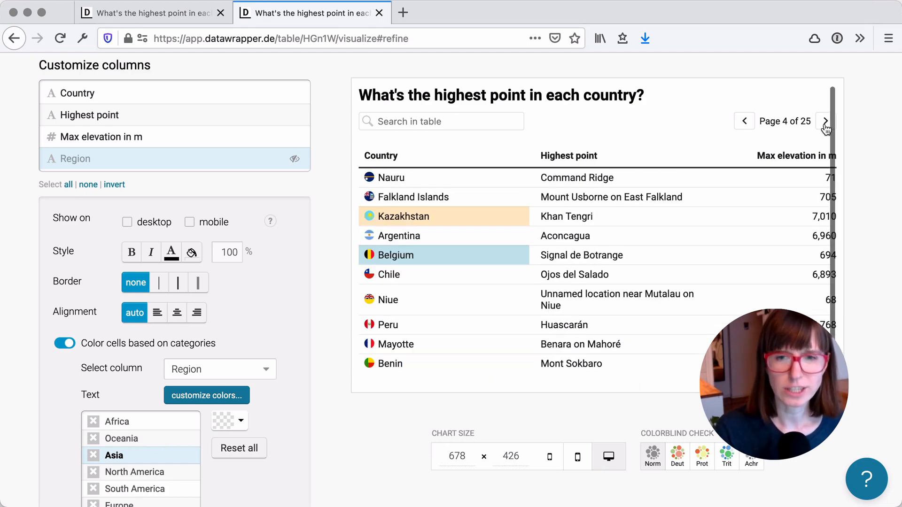
pyautogui.click(743, 121)
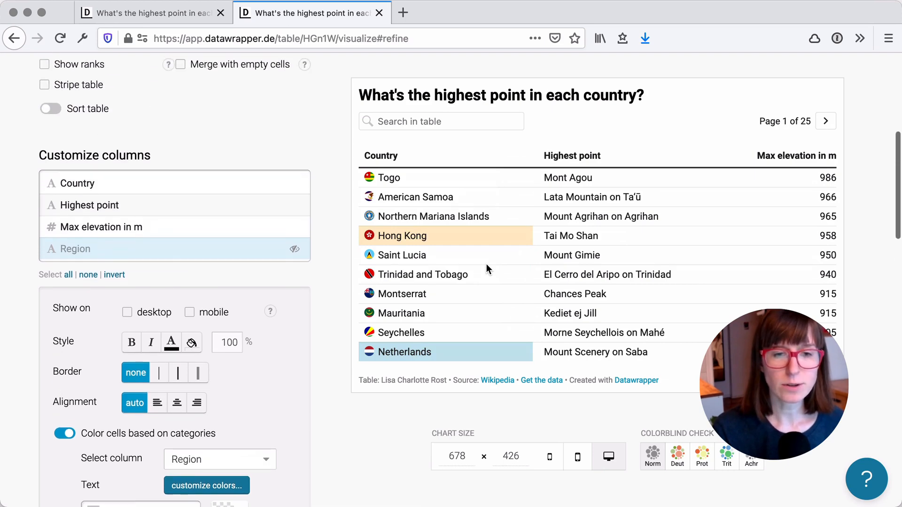
pyautogui.click(149, 12)
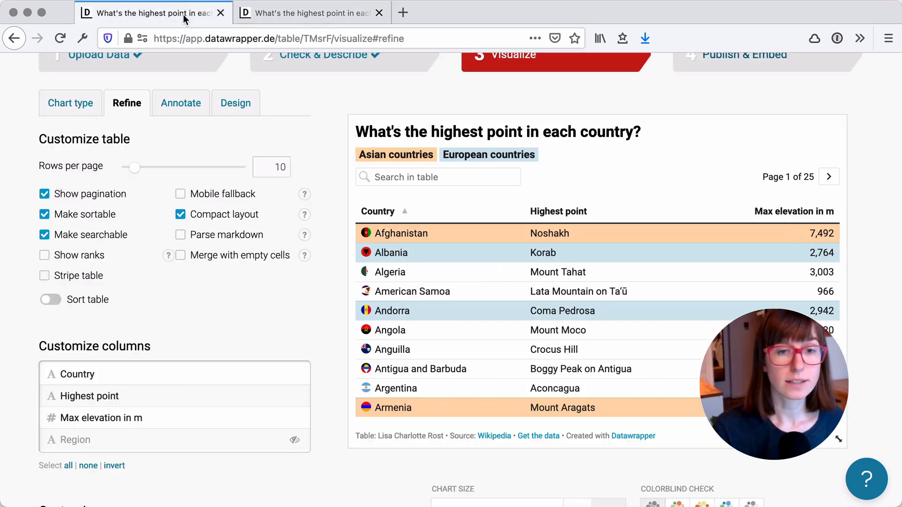
pyautogui.moveTo(566, 160)
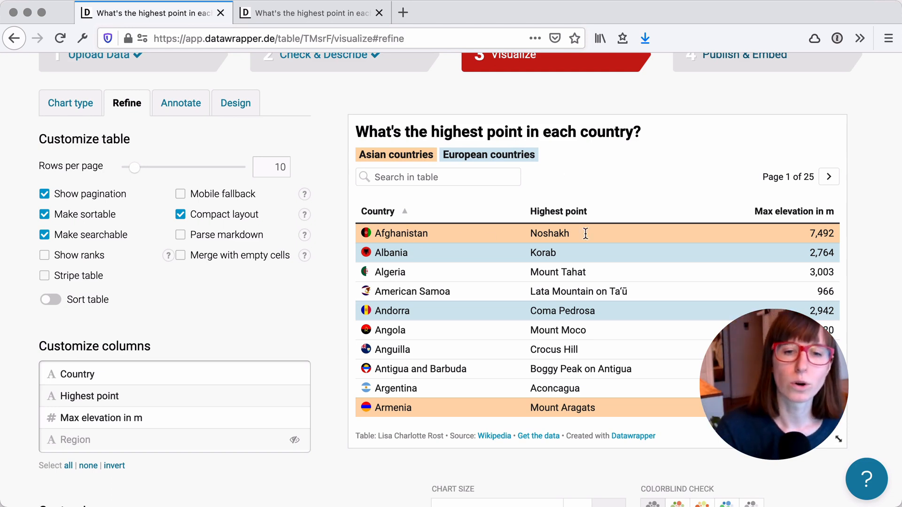
pyautogui.moveTo(837, 223)
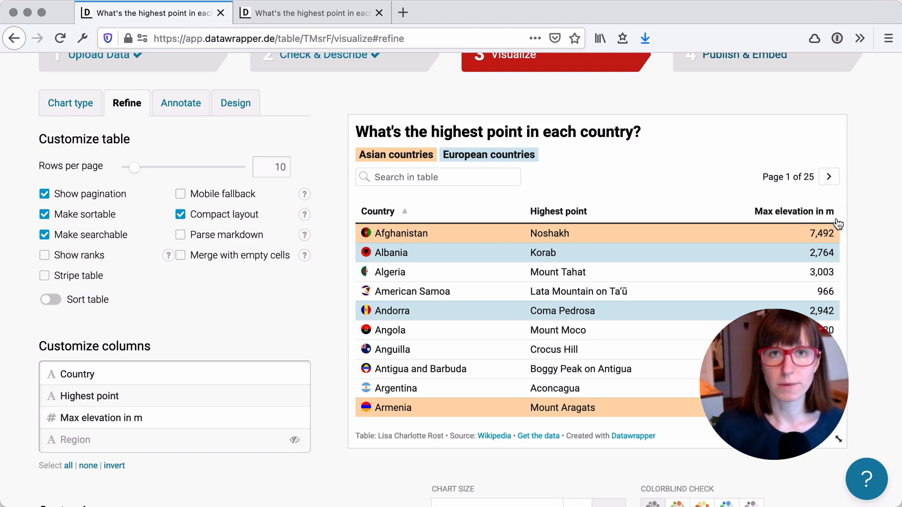
pyautogui.moveTo(695, 256)
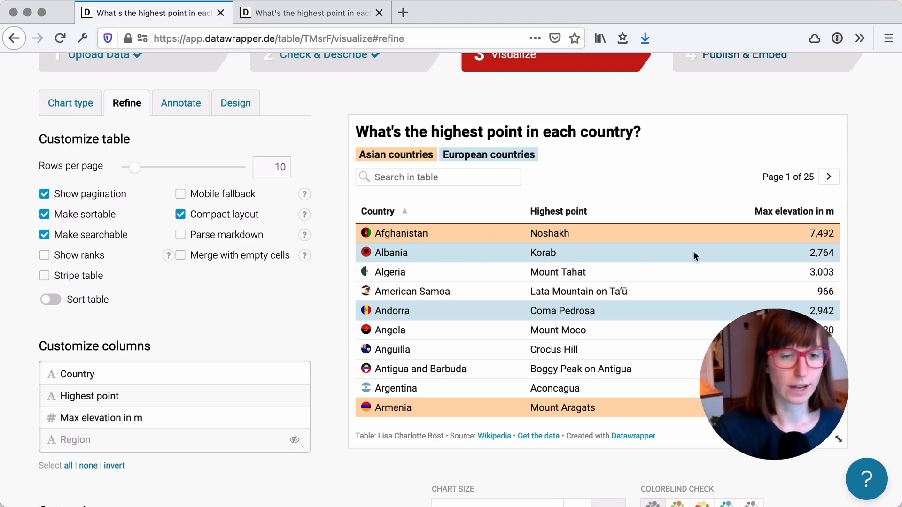
pyautogui.moveTo(813, 257)
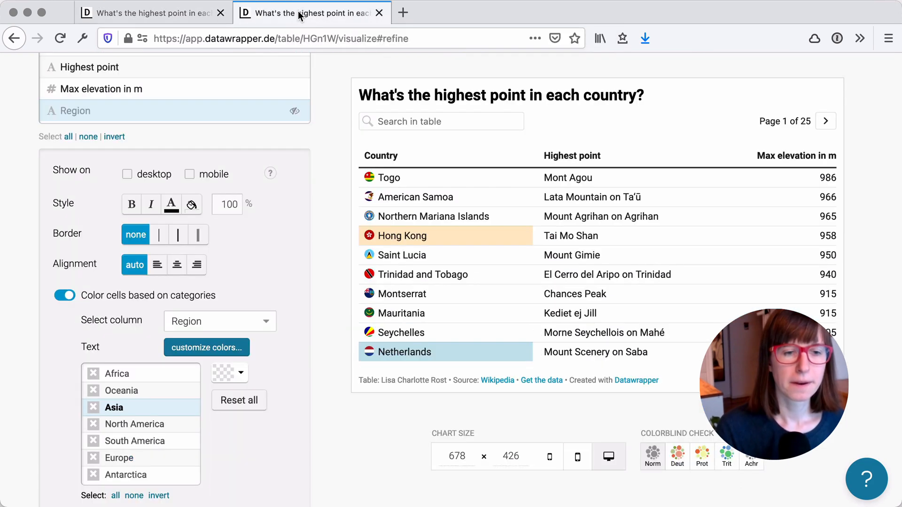
# - Select Country, Highest point and Max elevation together and enable category colouring
pyautogui.scroll(3)
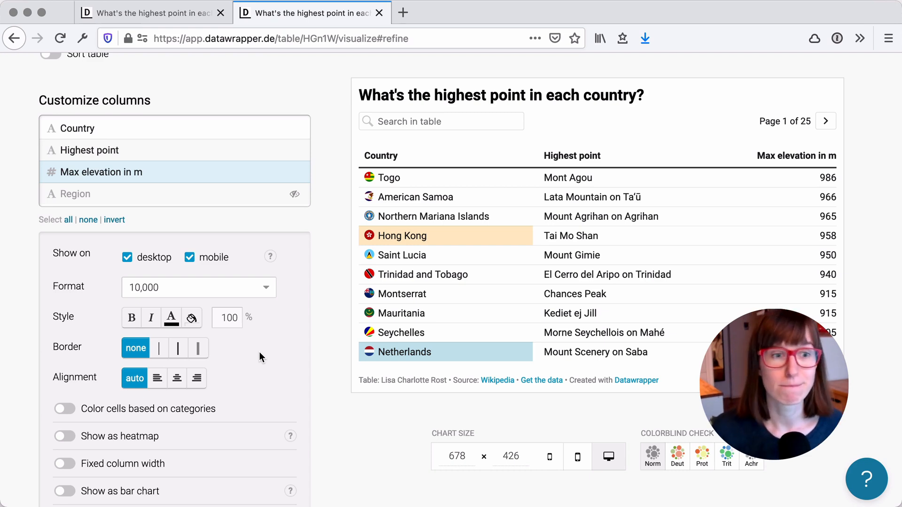
pyautogui.moveTo(298, 300)
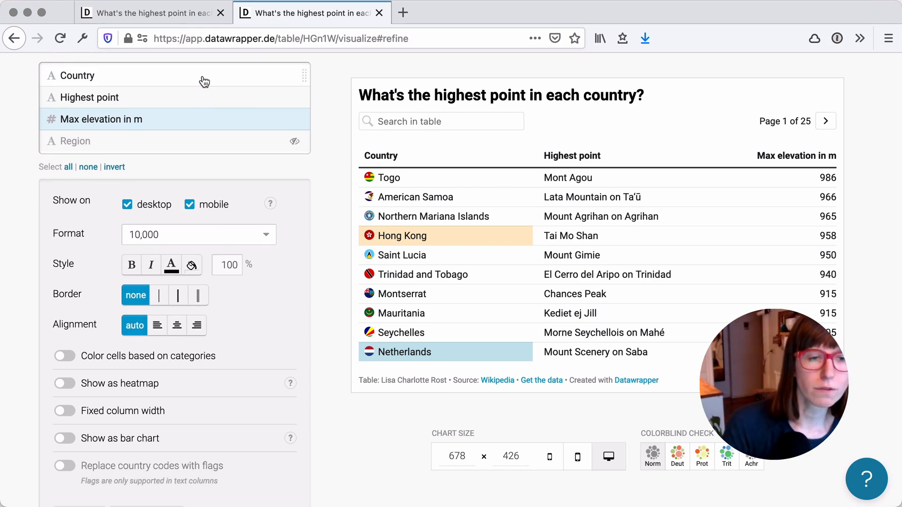
pyautogui.click(64, 355)
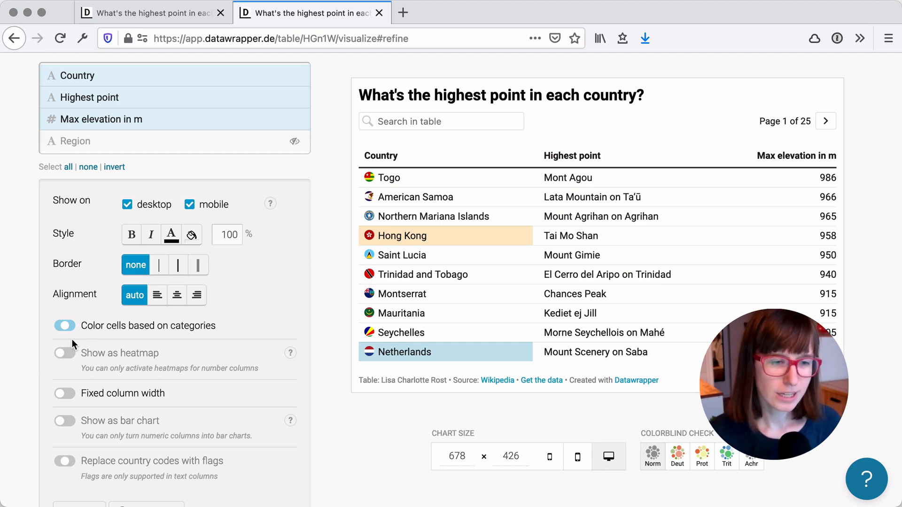
pyautogui.moveTo(167, 85)
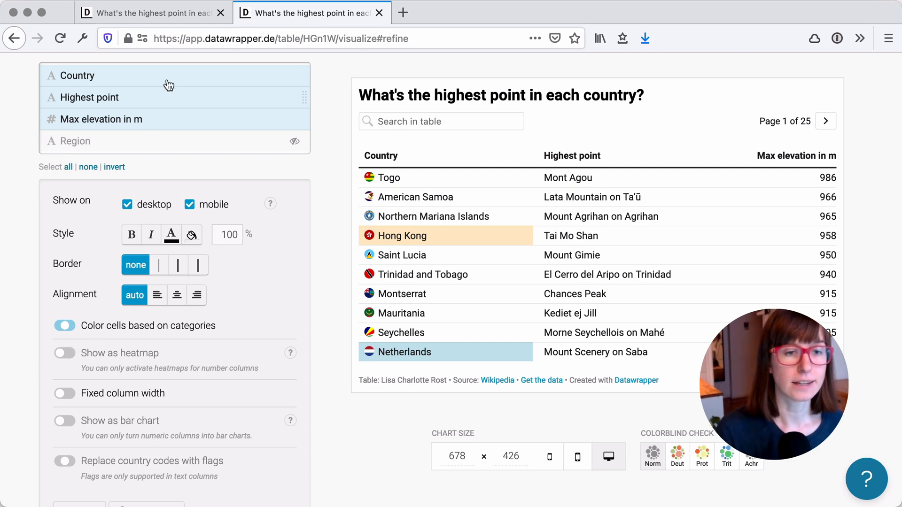
pyautogui.click(64, 325)
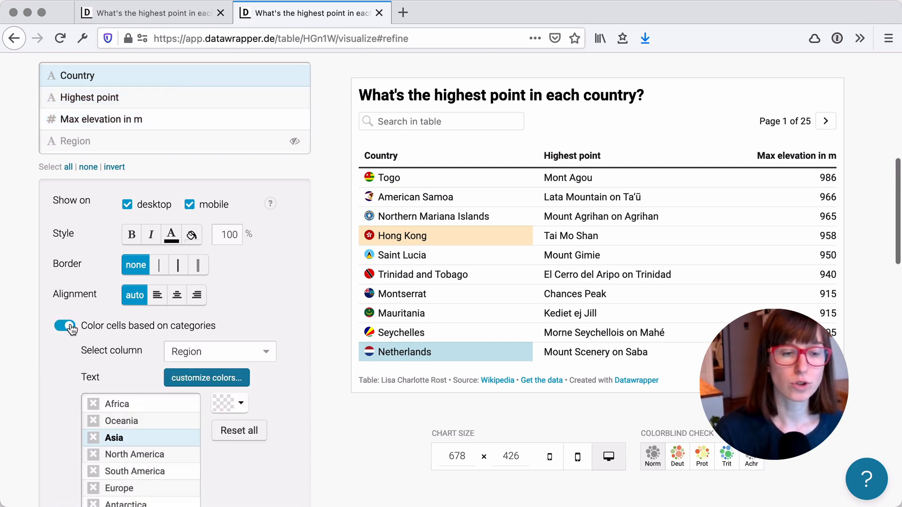
pyautogui.click(64, 326)
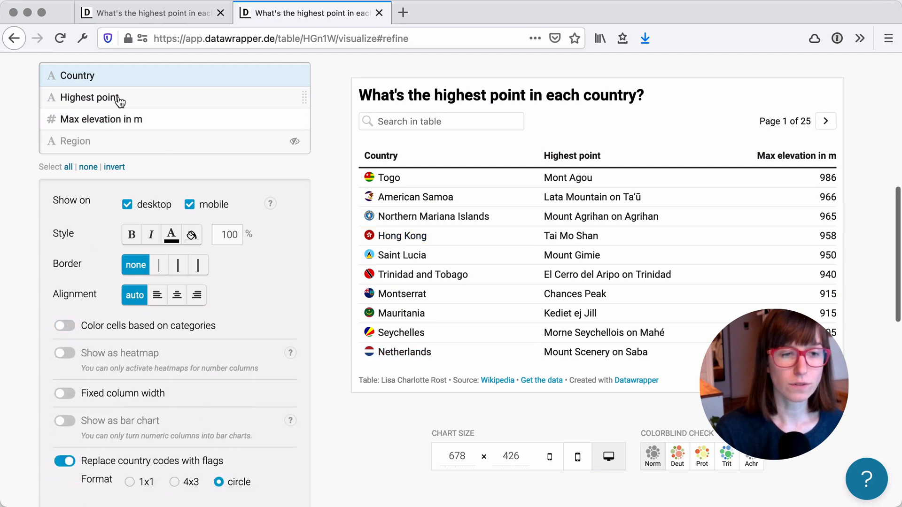
pyautogui.click(115, 119)
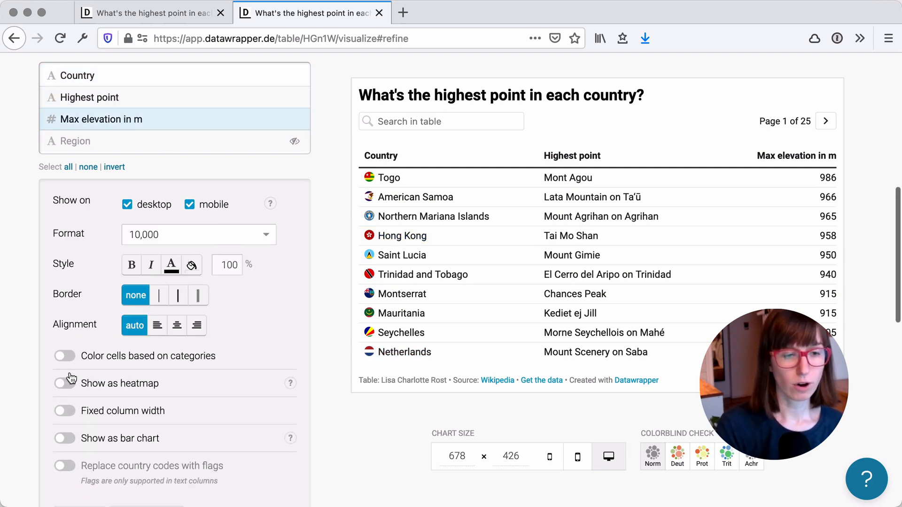
pyautogui.click(143, 75)
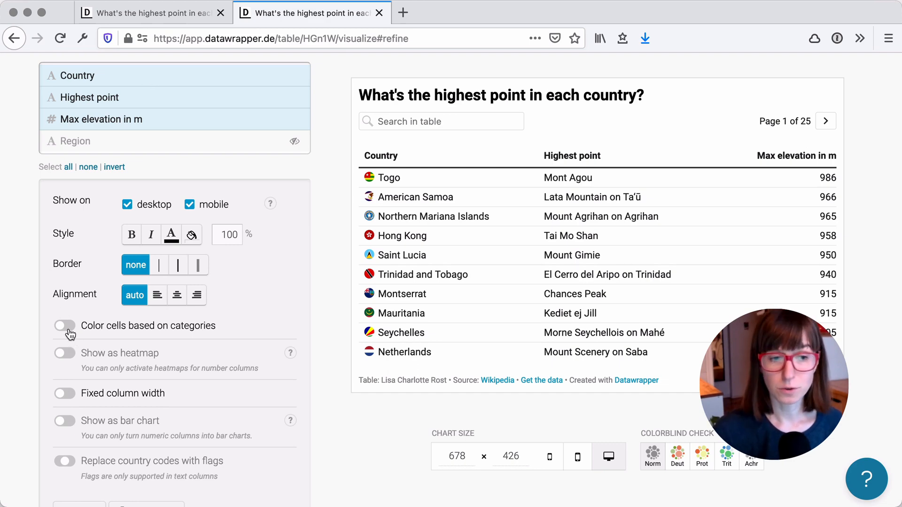
pyautogui.click(64, 325)
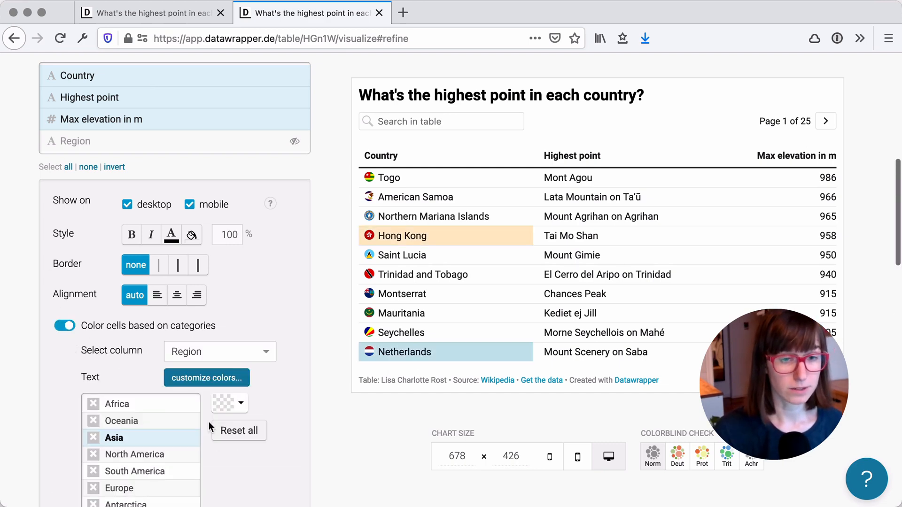
pyautogui.scroll(-3)
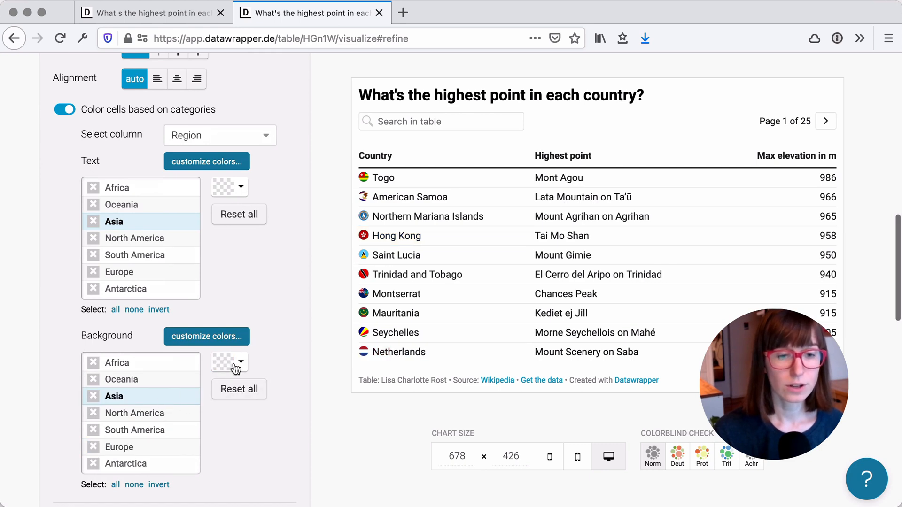
# - Shade Asian rows light orange and European rows light blue, checking preview pages
pyautogui.click(228, 362)
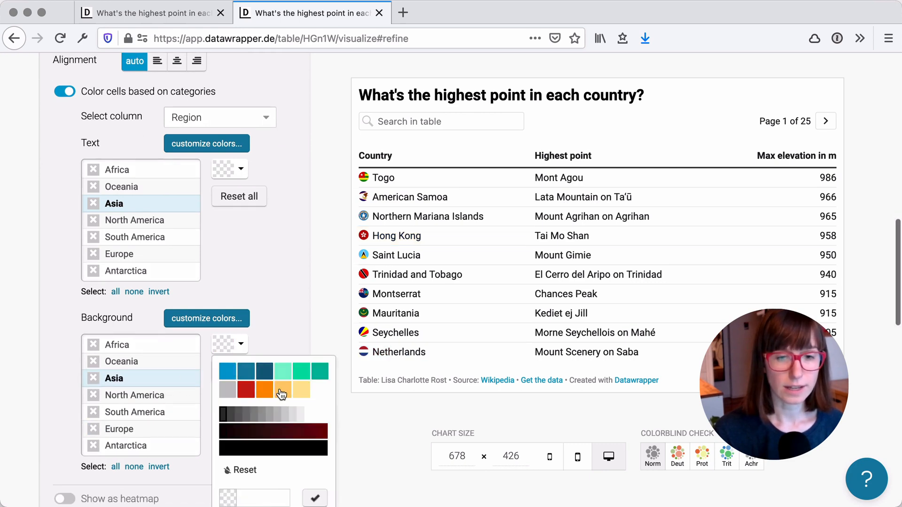
pyautogui.click(264, 390)
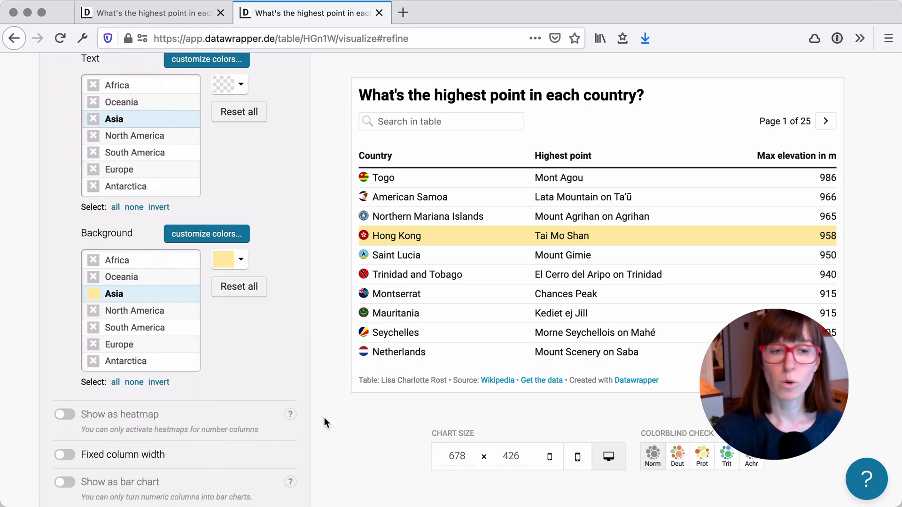
pyautogui.click(229, 259)
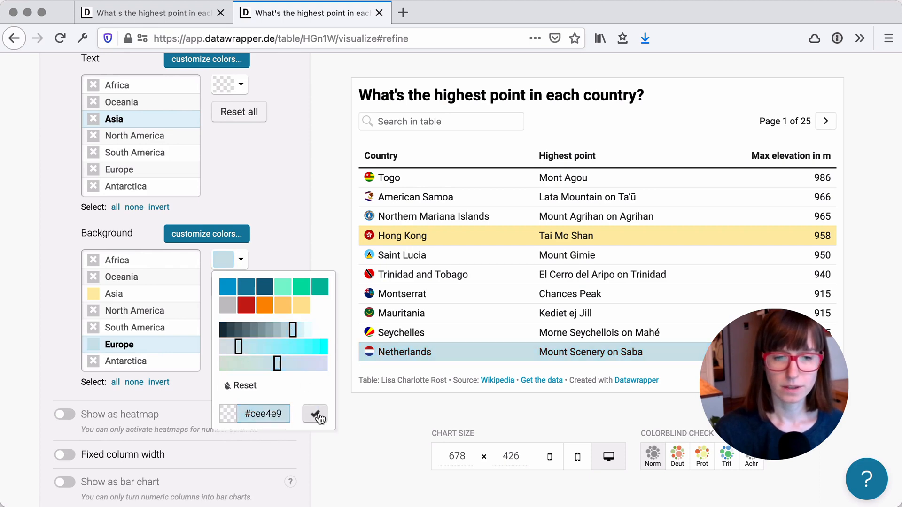
pyautogui.click(825, 121)
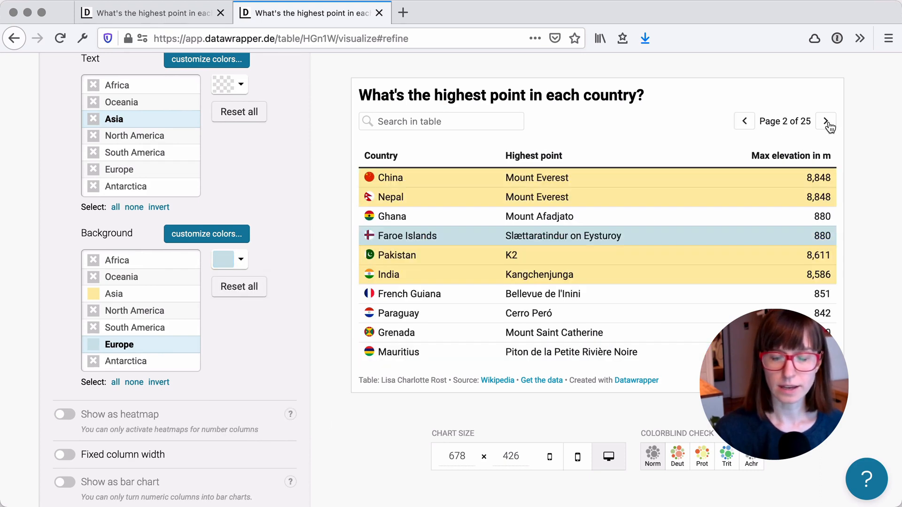
pyautogui.click(743, 120)
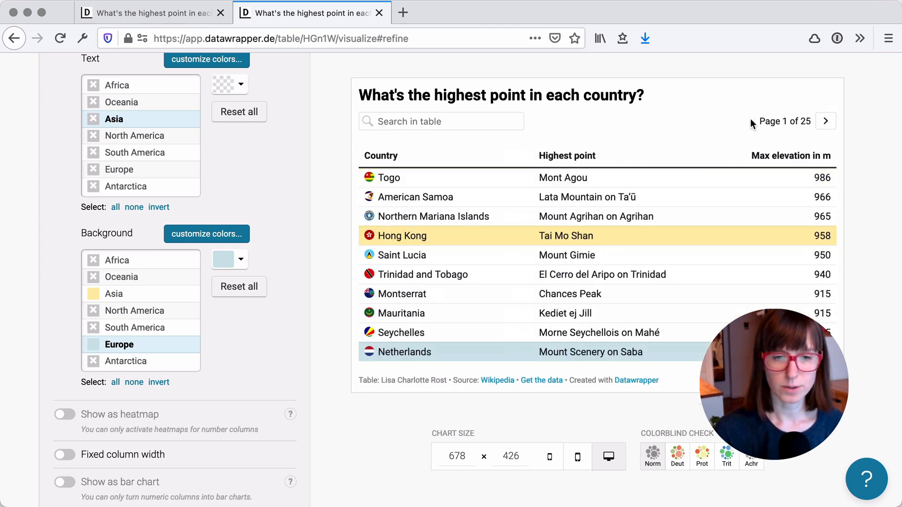
# - Change the Asia row background to a softer orange
pyautogui.click(113, 293)
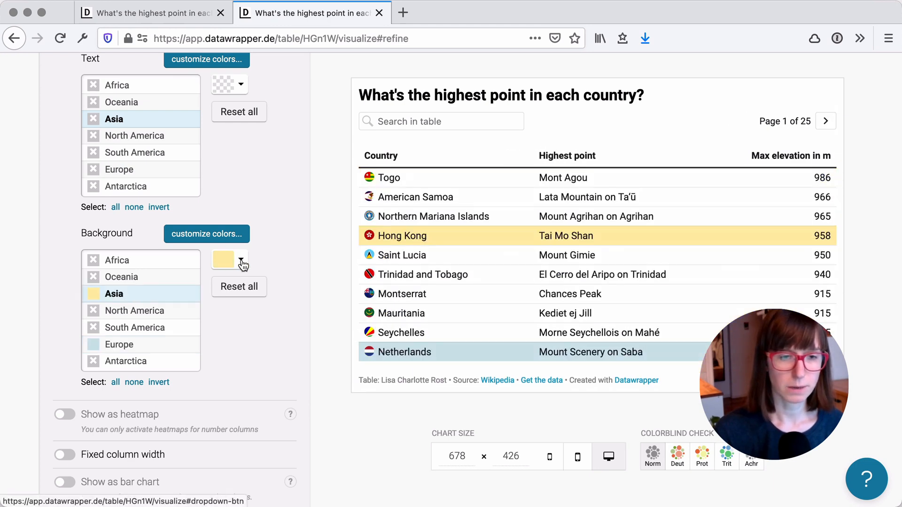
pyautogui.click(238, 259)
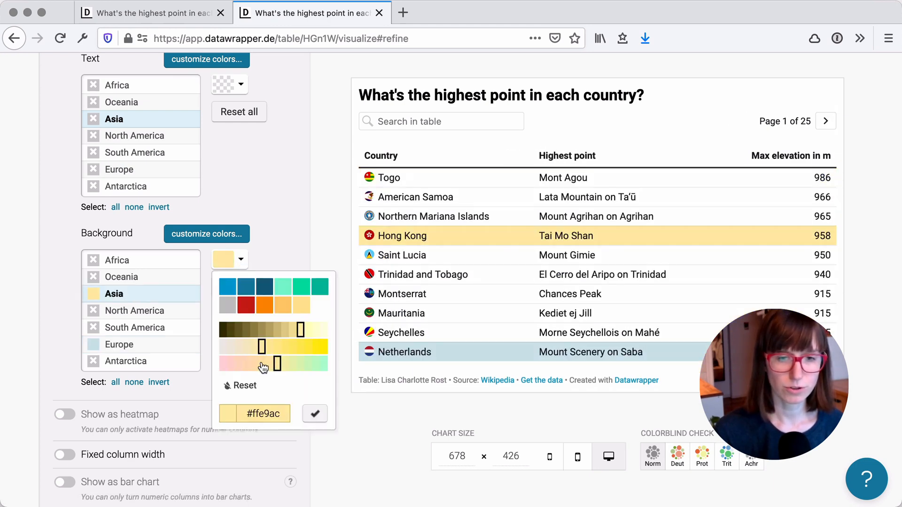
pyautogui.click(314, 413)
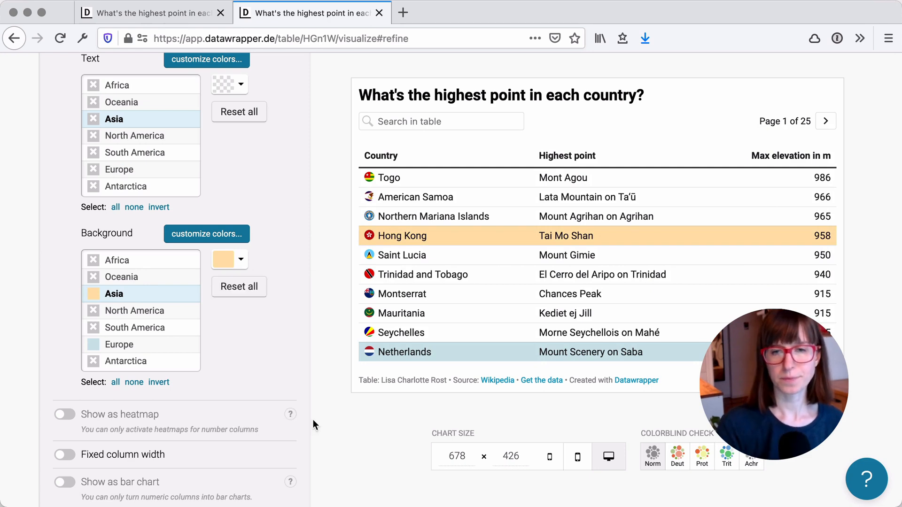
# - View the second and third preview pages, then bring up the finished keyed table
pyautogui.scroll(3)
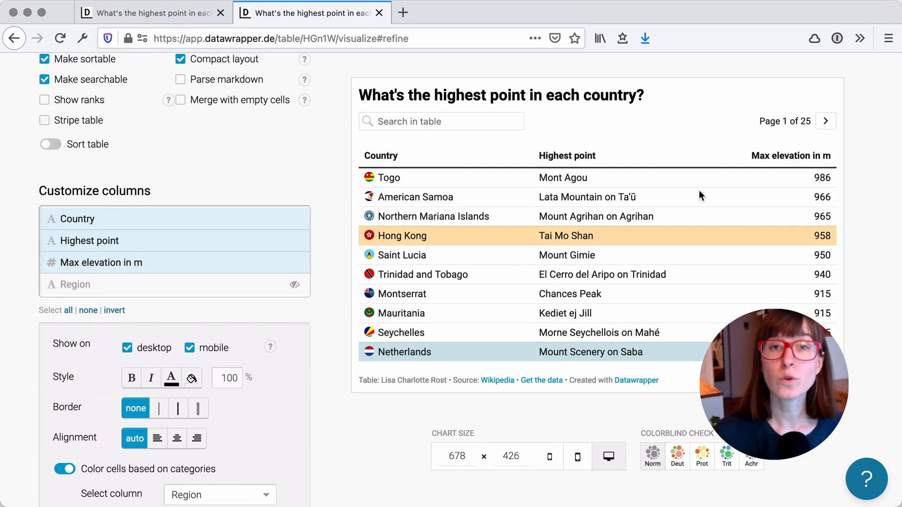
pyautogui.click(825, 120)
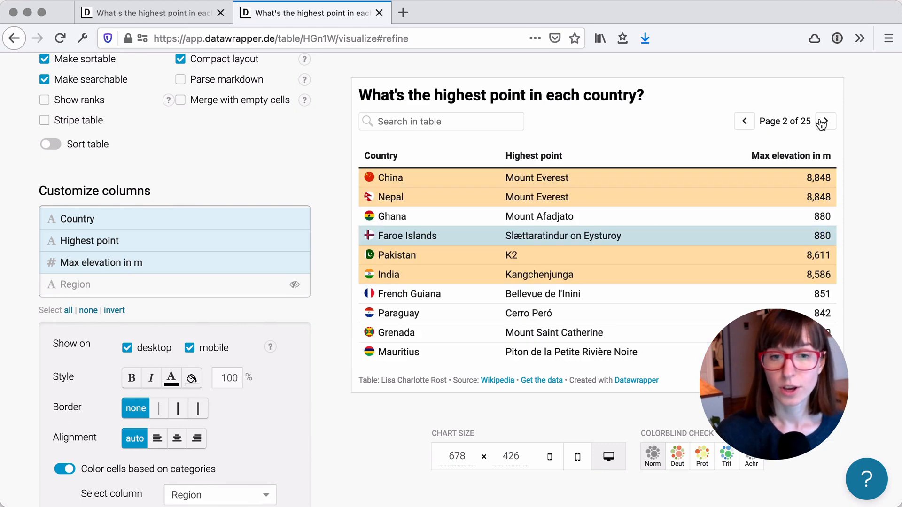
pyautogui.click(825, 121)
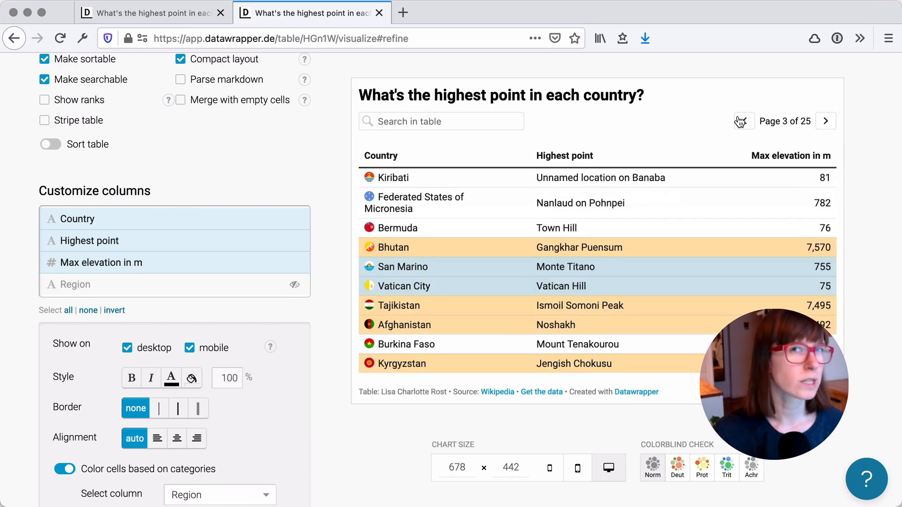
pyautogui.click(743, 120)
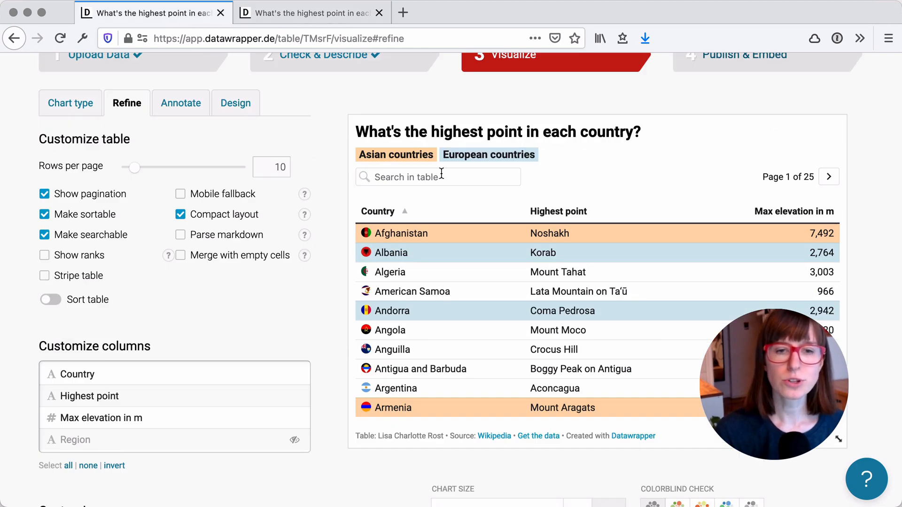
# - Open the finished table's Annotate settings to reveal its colour-key description HTML
pyautogui.click(180, 103)
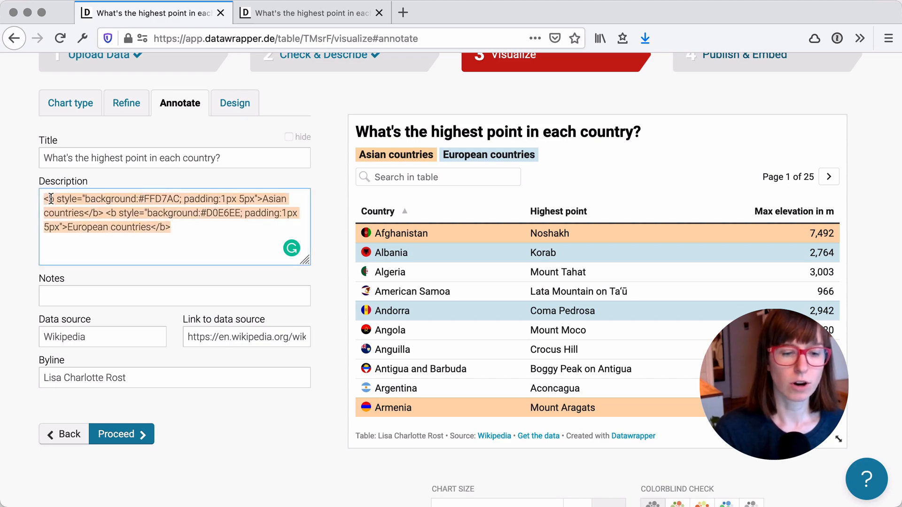
pyautogui.moveTo(313, 13)
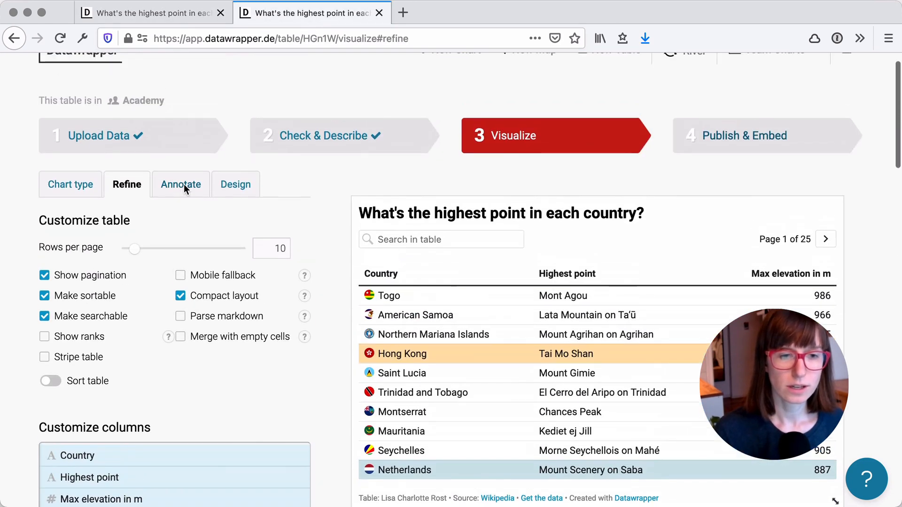
# - Paste the orange 'Asian countries' and blue 'European countries' legend into the Description, then page through the preview
pyautogui.click(180, 184)
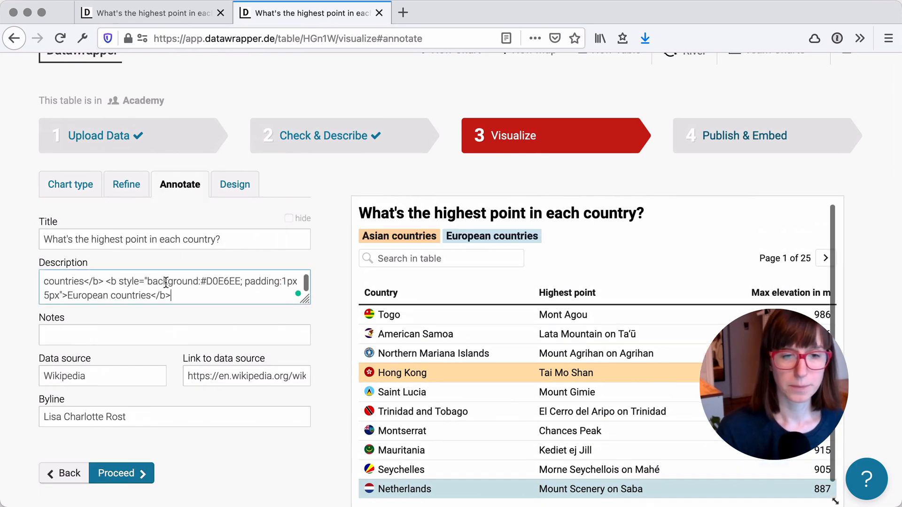
pyautogui.scroll(-3)
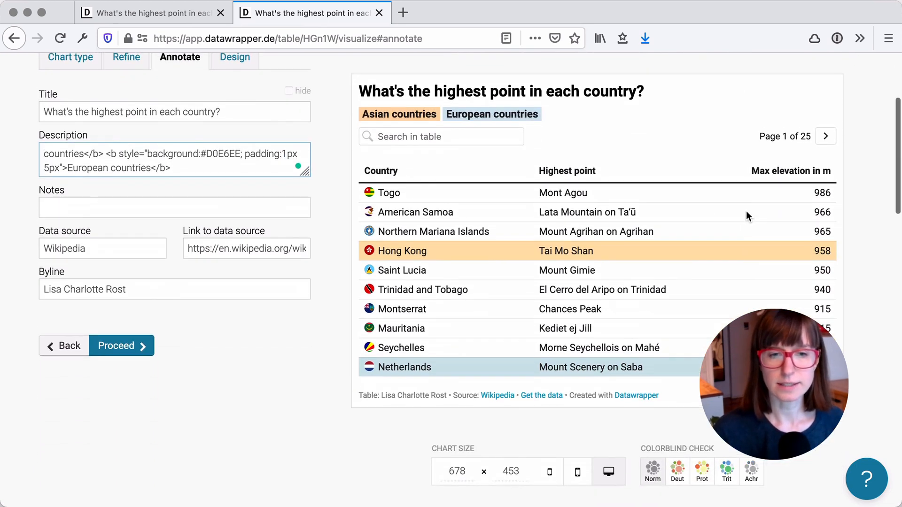
pyautogui.click(824, 137)
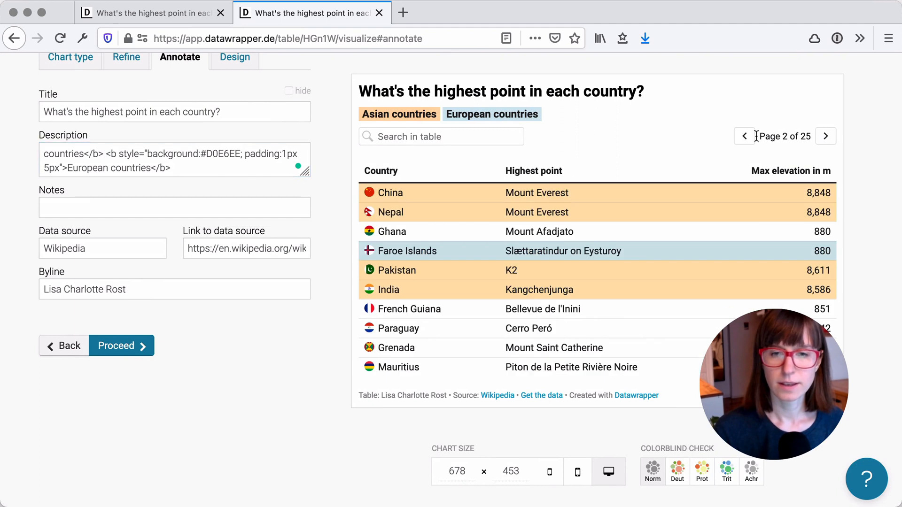
pyautogui.click(744, 136)
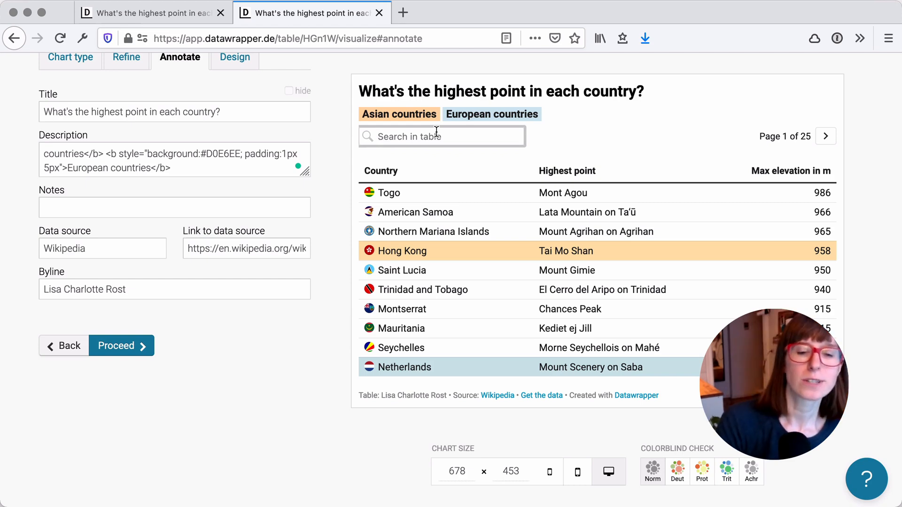
# - Search the preview for 'europe' and sort rows by Max elevation, highest first
pyautogui.write('eur')
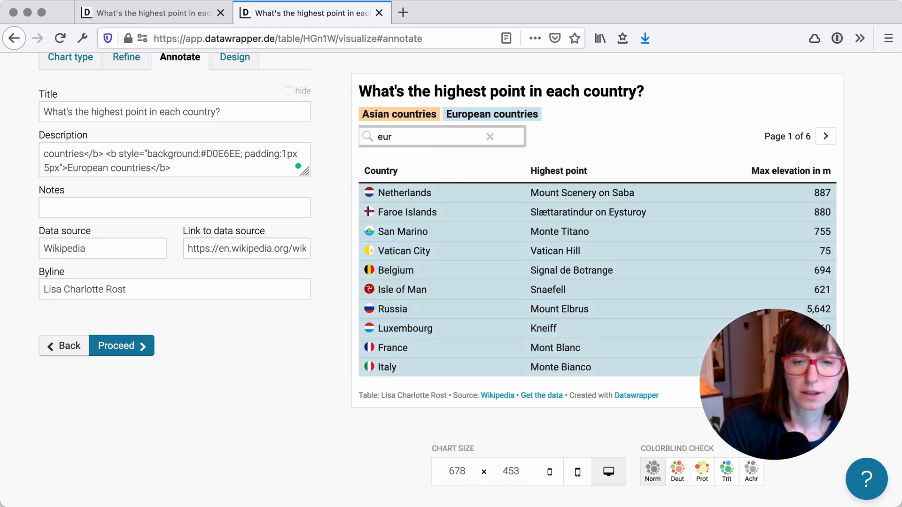
pyautogui.write('ope')
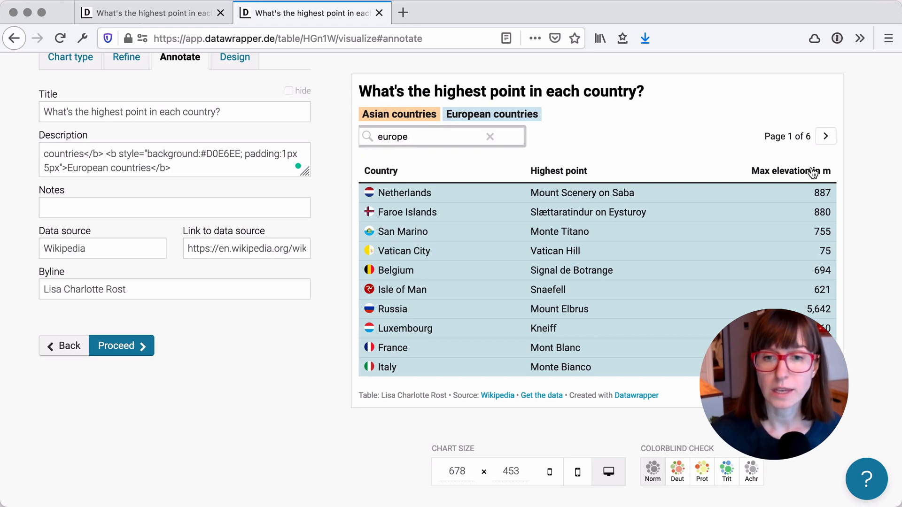
pyautogui.click(790, 171)
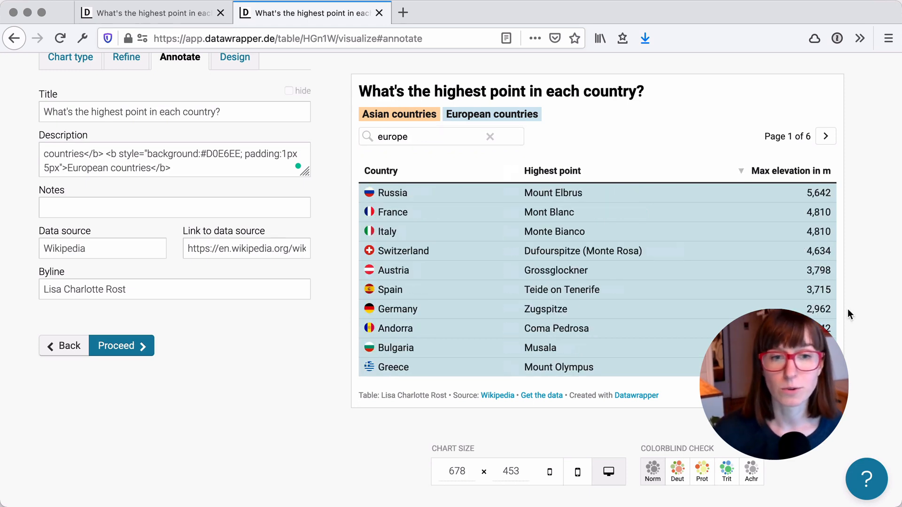
pyautogui.moveTo(520, 247)
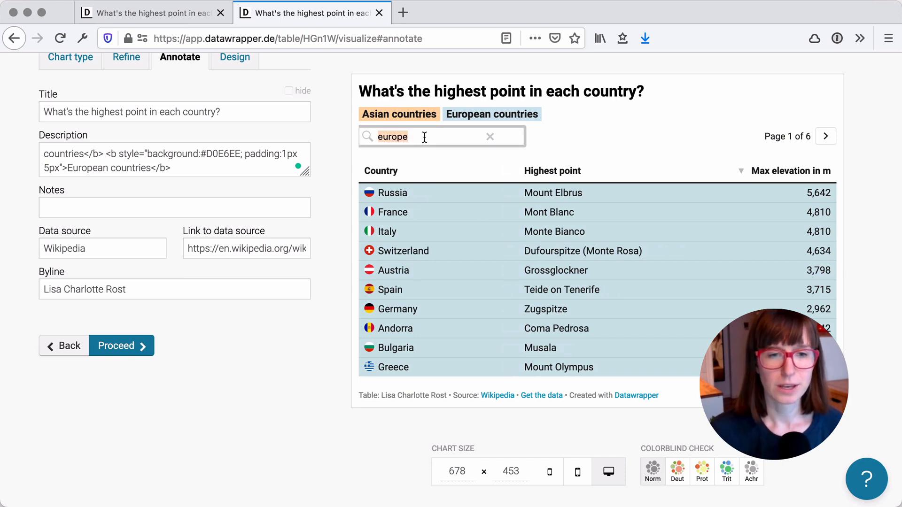
# - Try searching 'asia' and 'no', then clear the search to show all countries
pyautogui.write('asia')
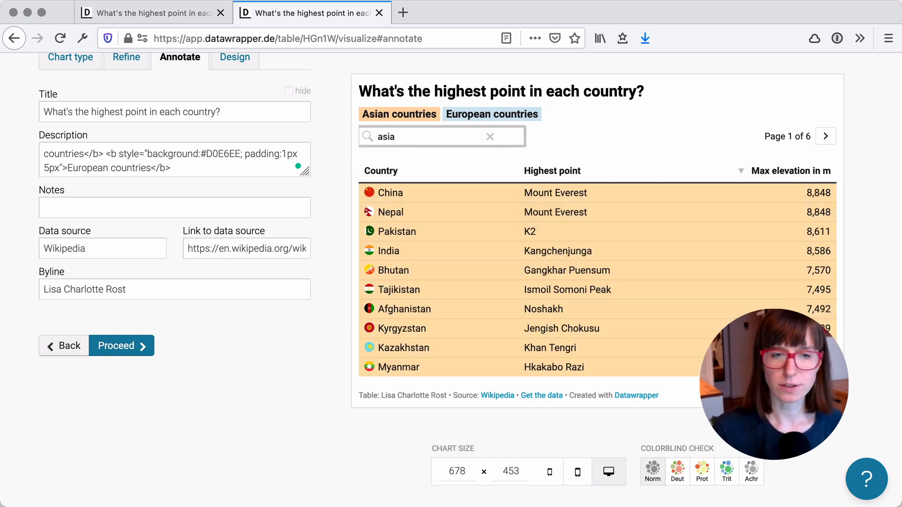
pyautogui.write('no')
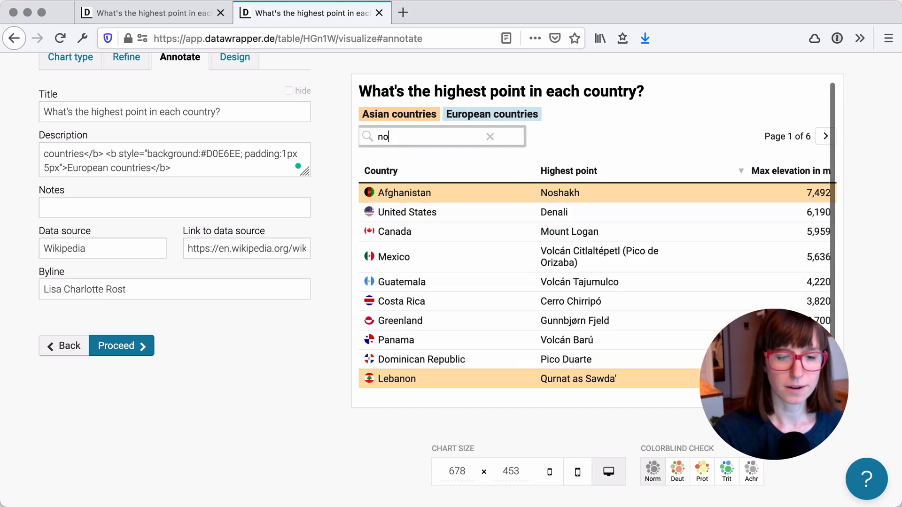
pyautogui.scroll(-3)
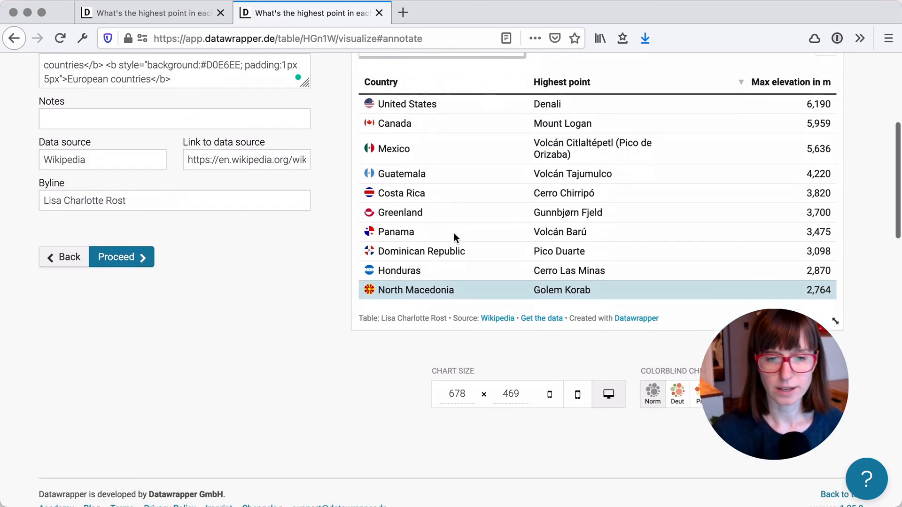
pyautogui.scroll(3)
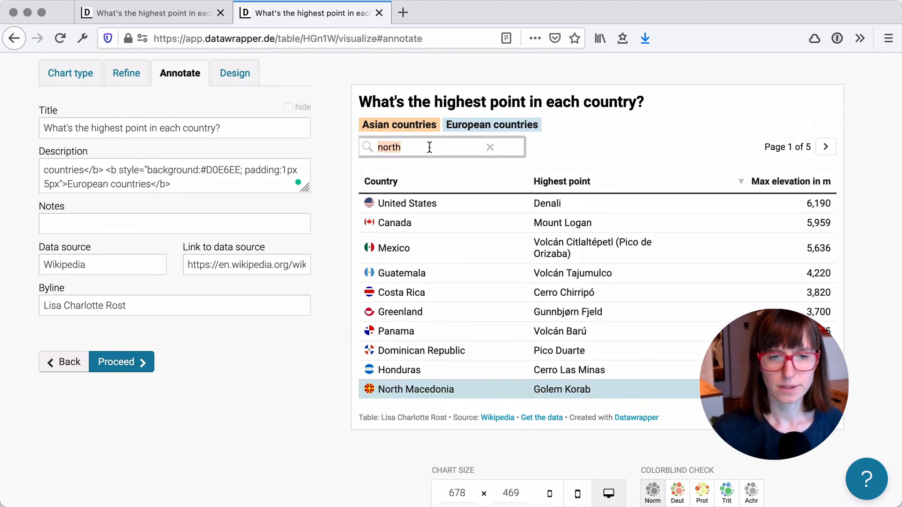
pyautogui.click(489, 147)
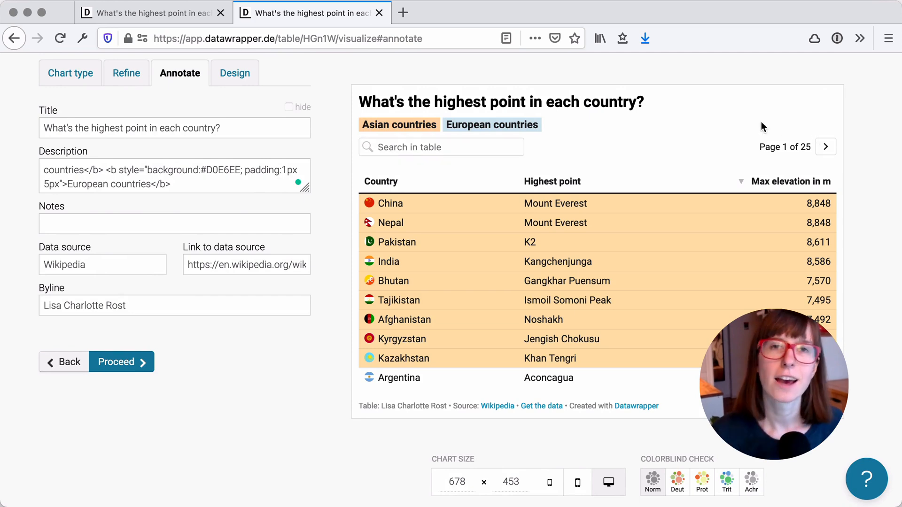
pyautogui.moveTo(415, 185)
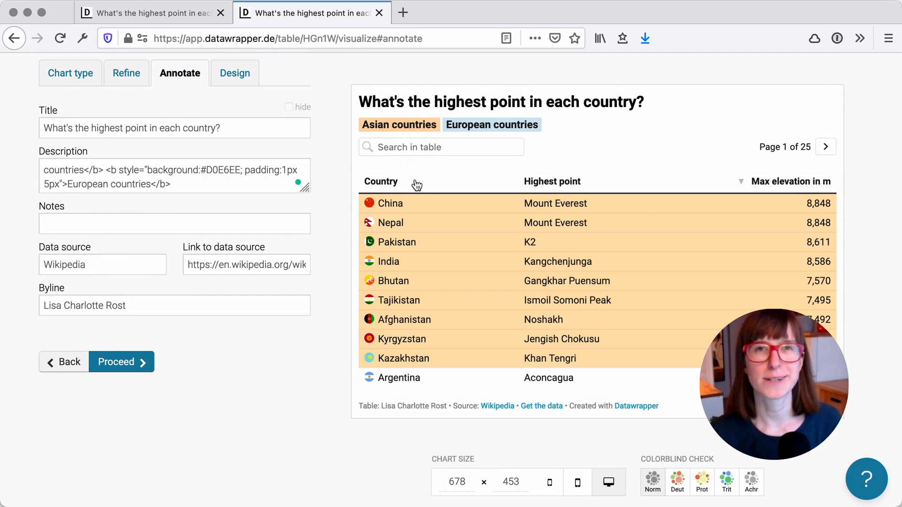